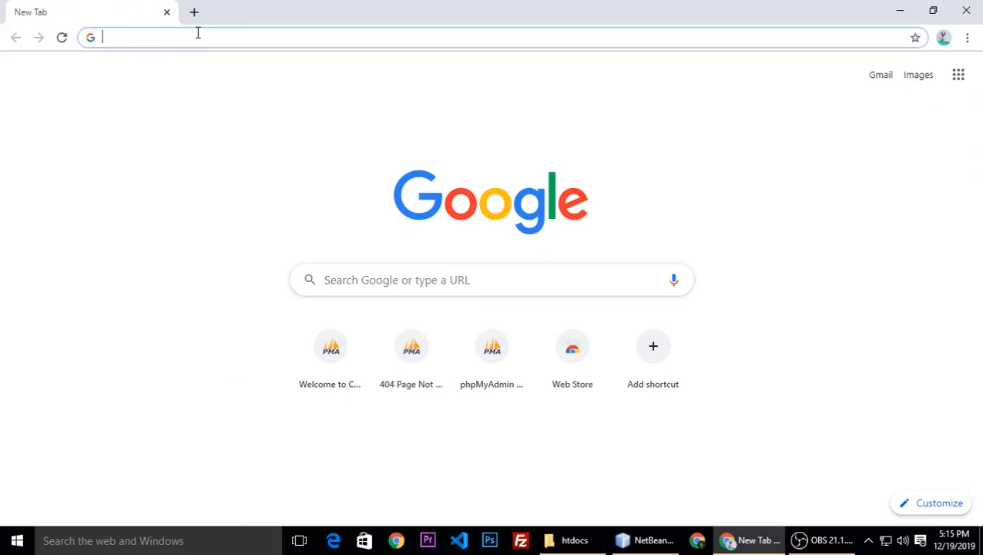
Step: Search for codeigniter and reach the Download page on codeigniter.com
text(codeigniter)
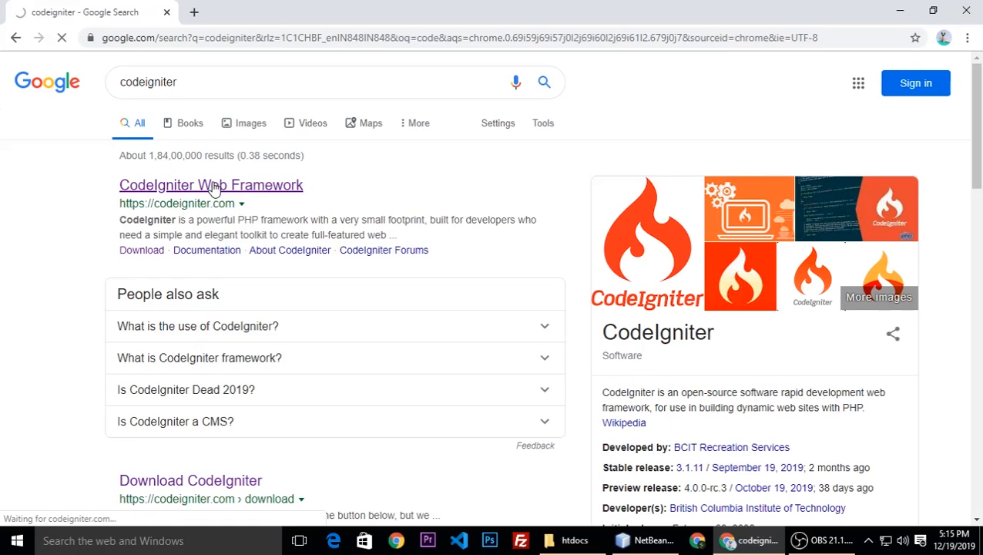
click(210, 185)
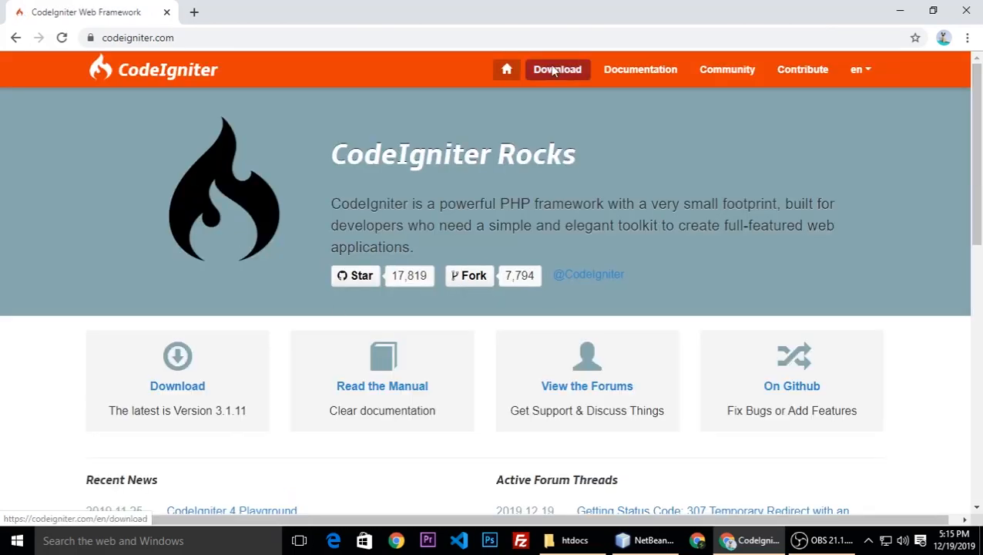
click(558, 69)
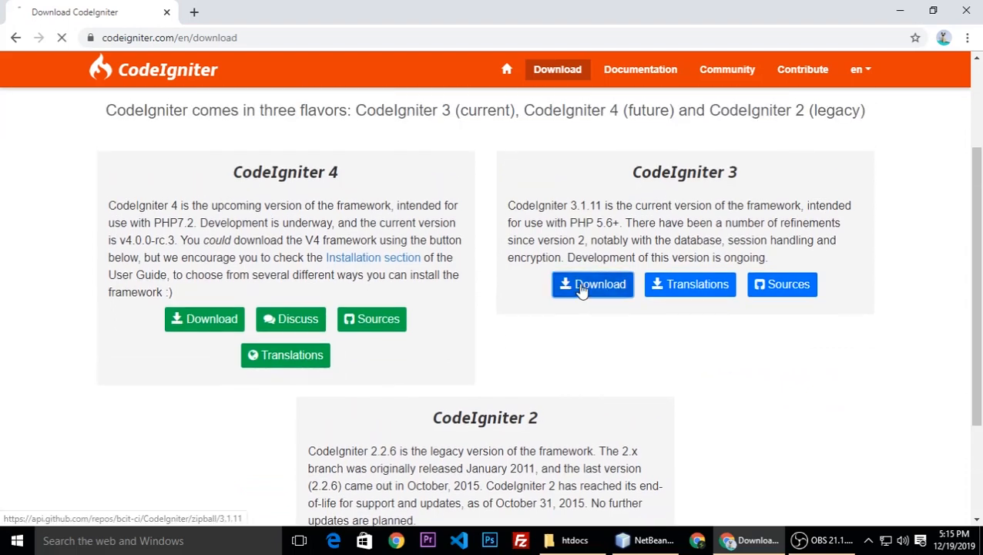
Step: Download the CodeIgniter 3 zip and reveal it in its folder
click(592, 283)
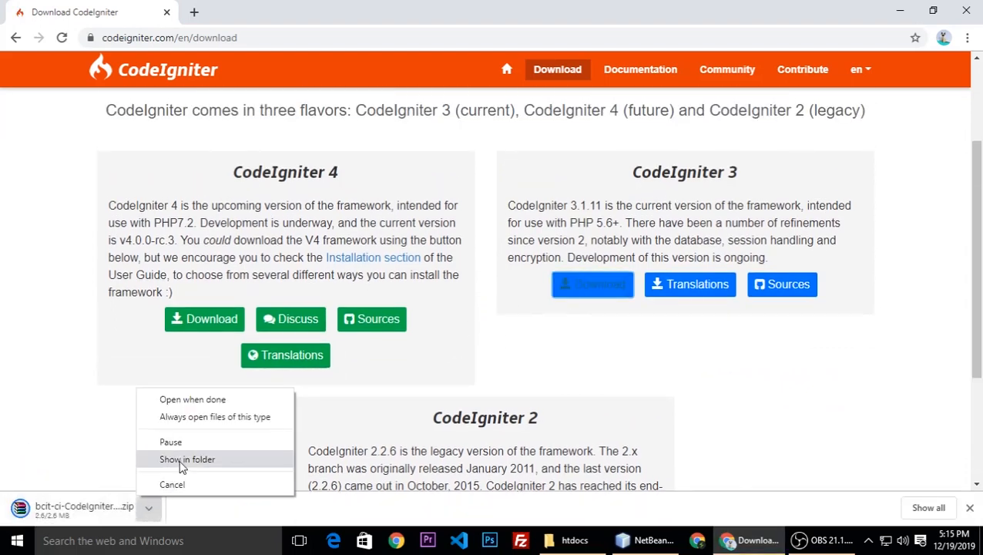
click(186, 459)
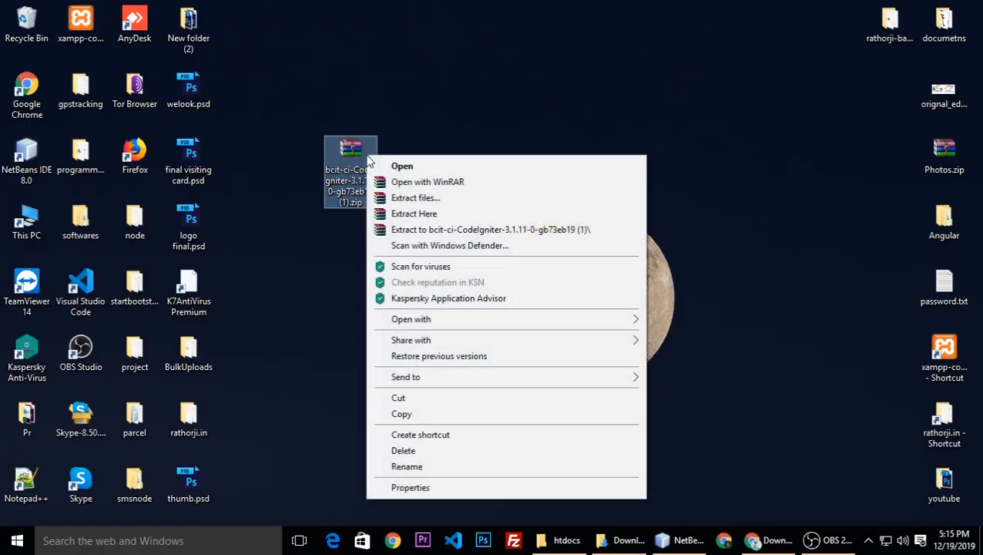
Step: Extract the CodeIgniter zip into its own desktop folder, dismissing the Folder In Use warning
click(413, 213)
text(ci)
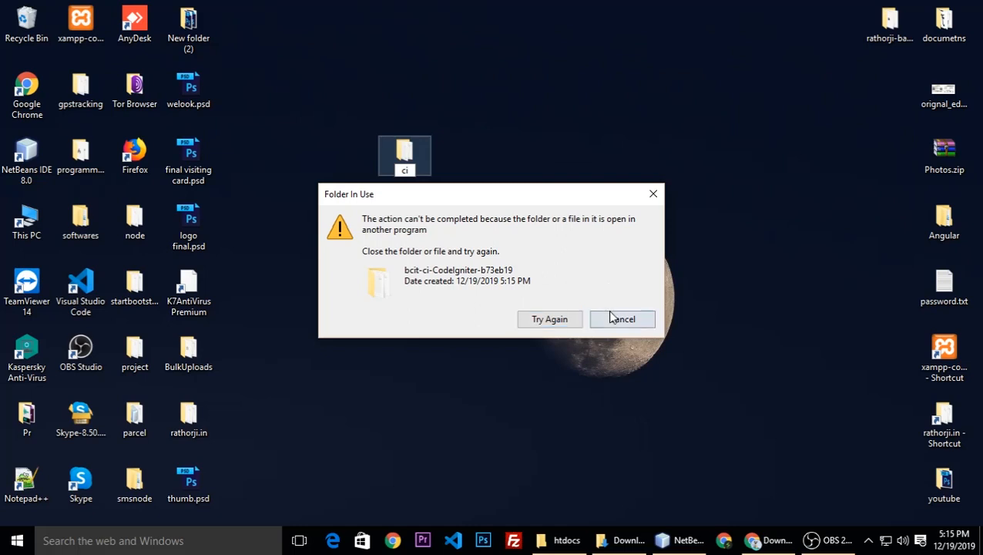
click(623, 318)
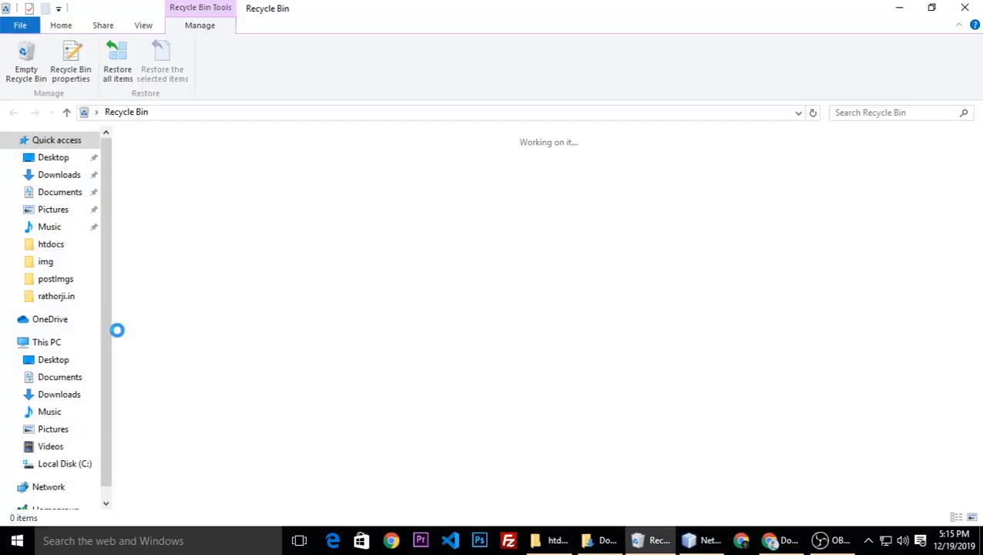
Step: Place the extracted files in C:\xampp\htdocs as ci-series and enter that folder
click(46, 343)
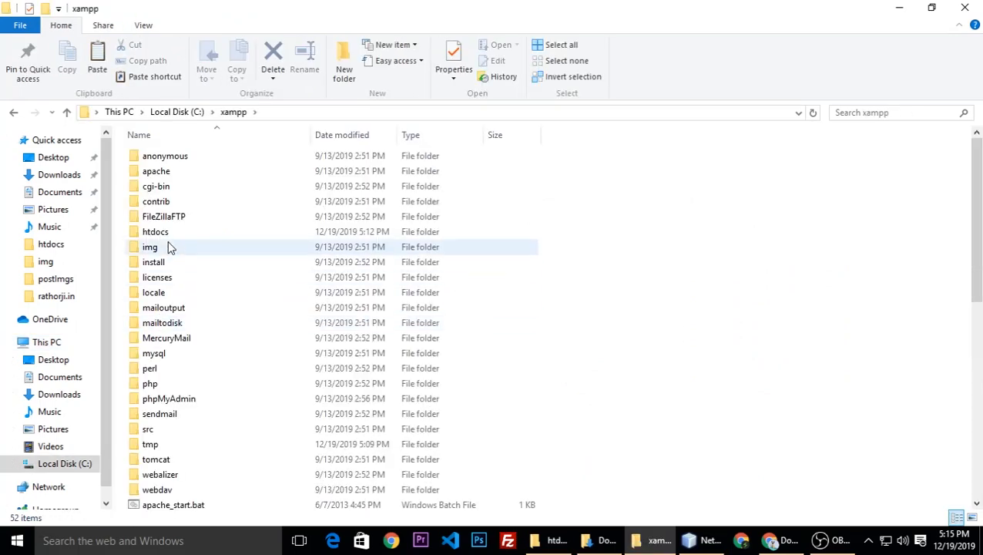
double_click(154, 231)
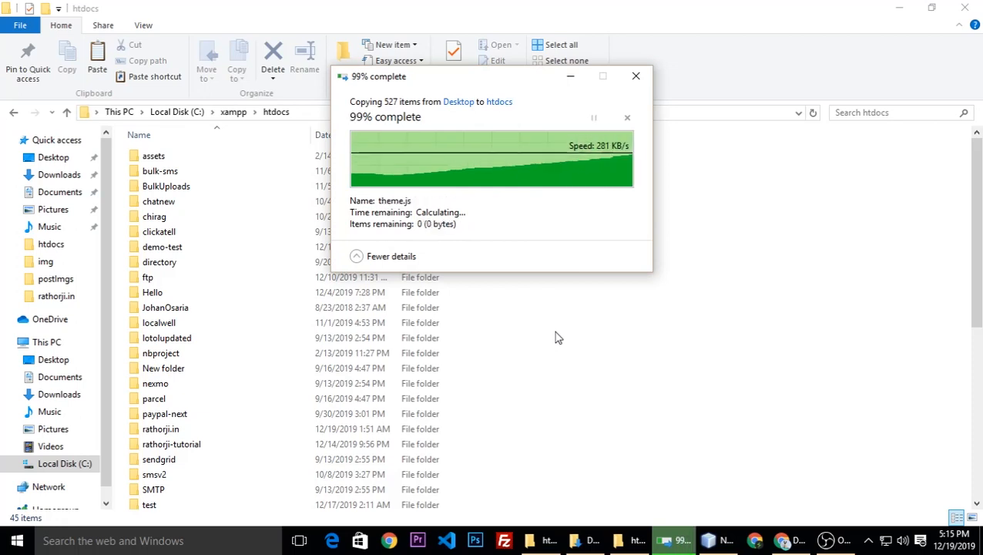
click(157, 231)
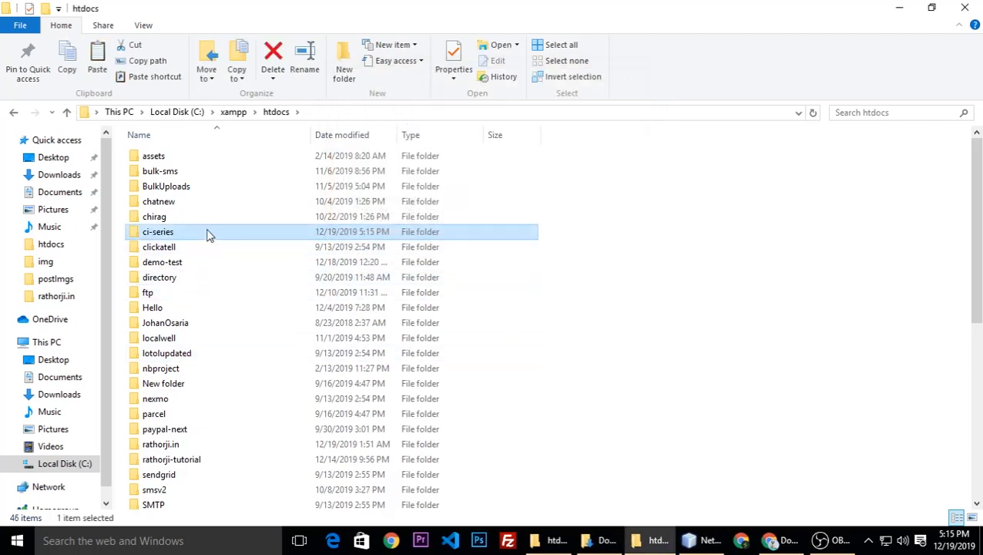
double_click(157, 231)
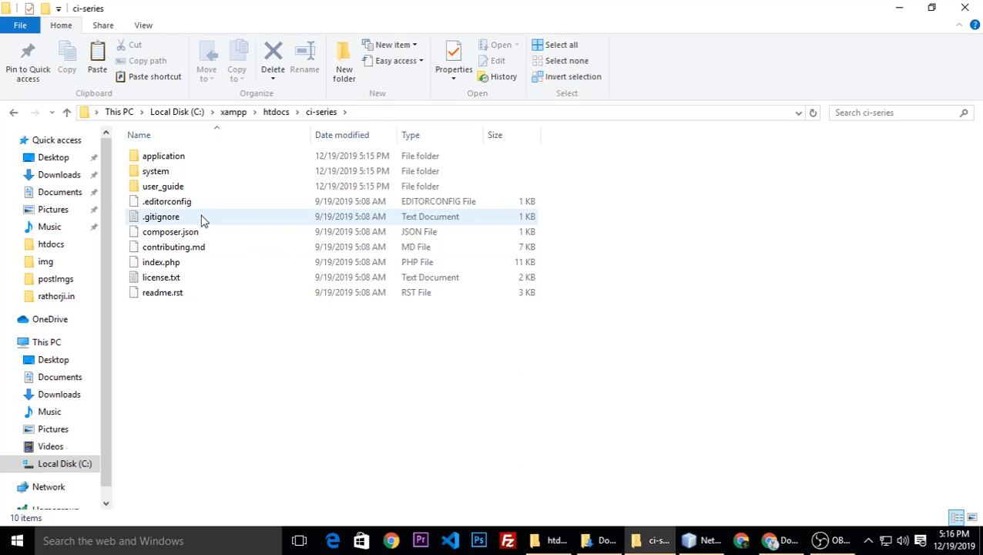
Step: Select the extra project files in ci-series, including readme.rst
click(194, 311)
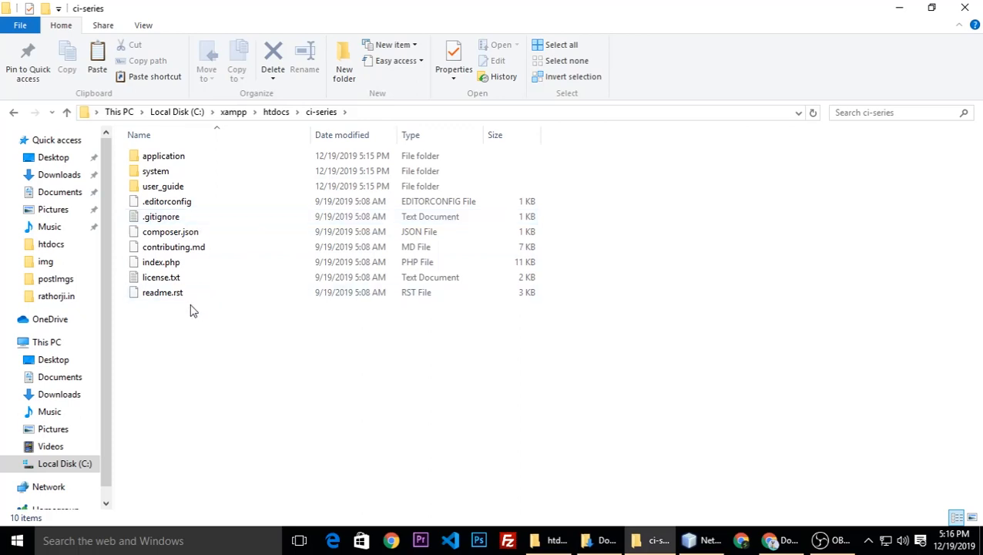
click(162, 293)
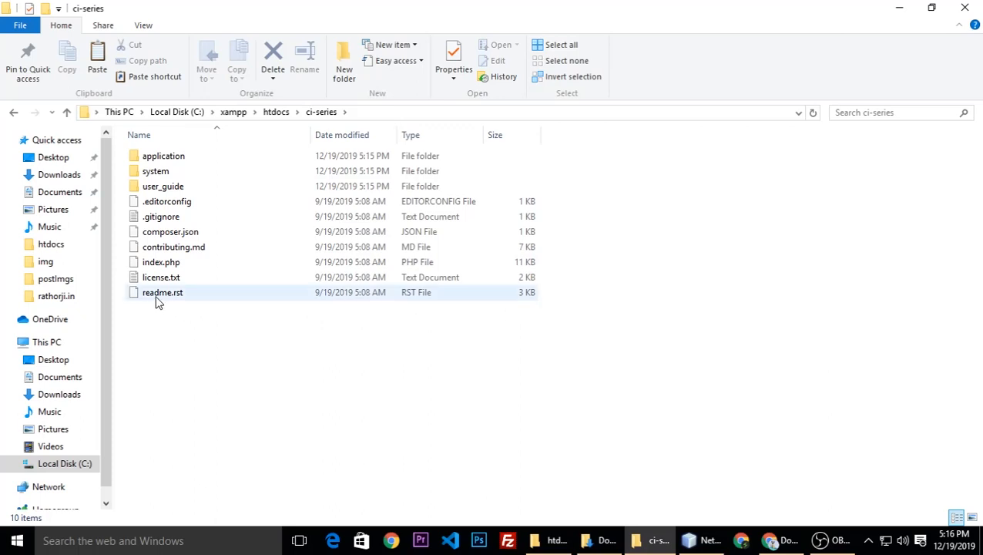
click(162, 293)
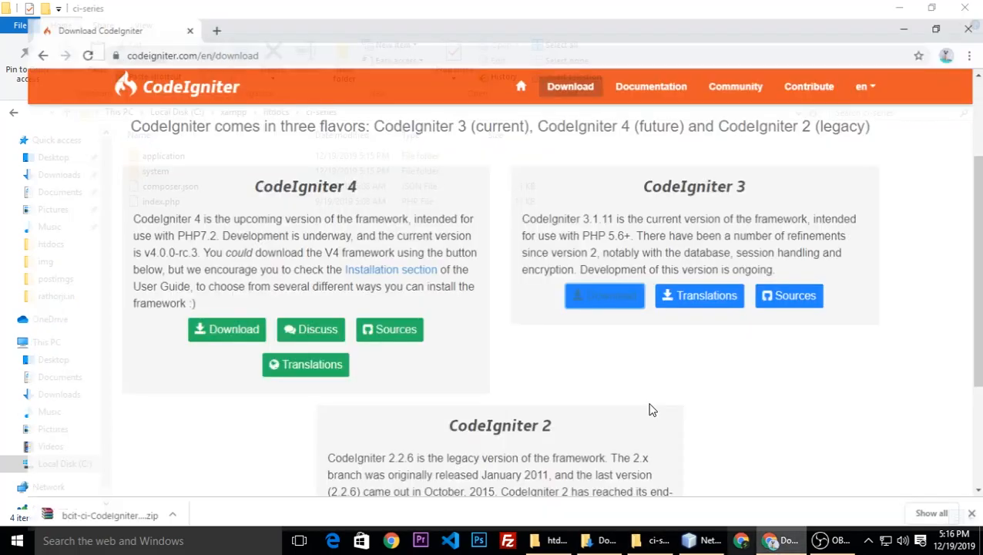
Step: Visit localhost/ci-series in a new tab to show the CodeIgniter welcome page
click(219, 30)
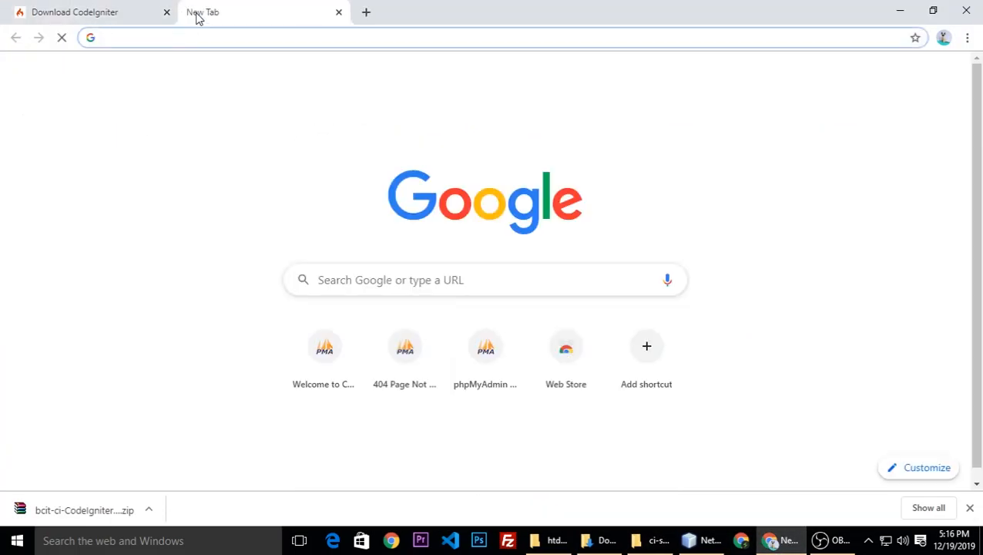
text(localhost/ci-series/)
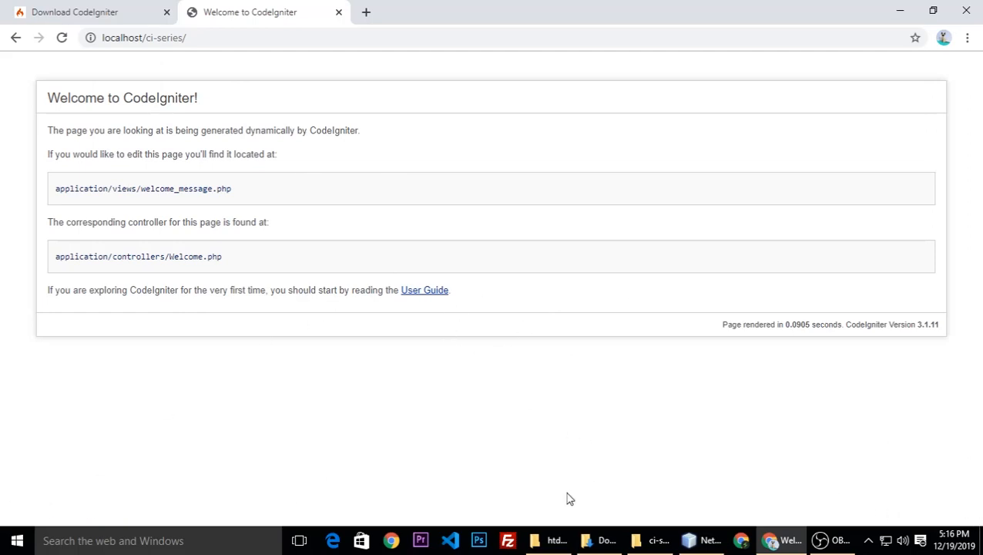
Step: Browse from htdocs into ci-series and its application folder
click(547, 540)
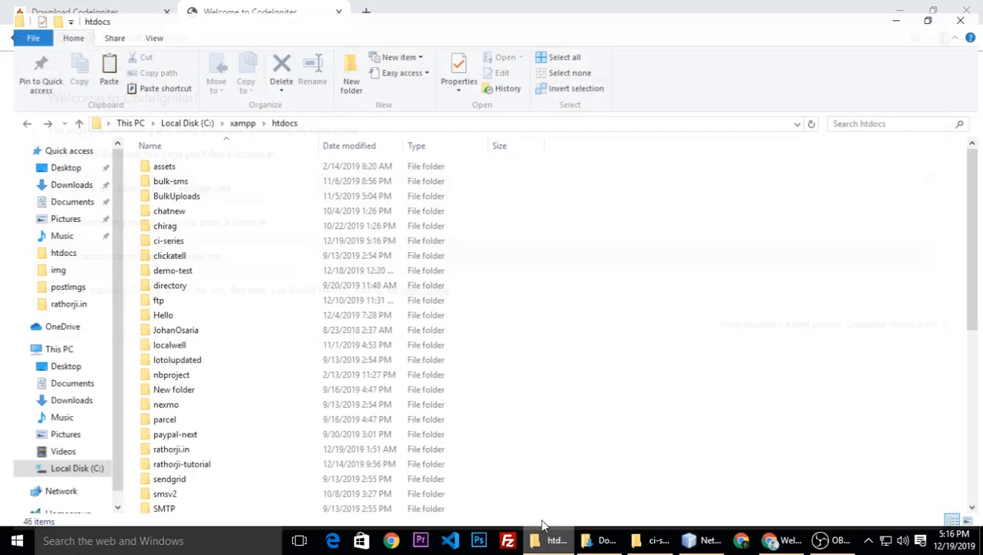
double_click(168, 240)
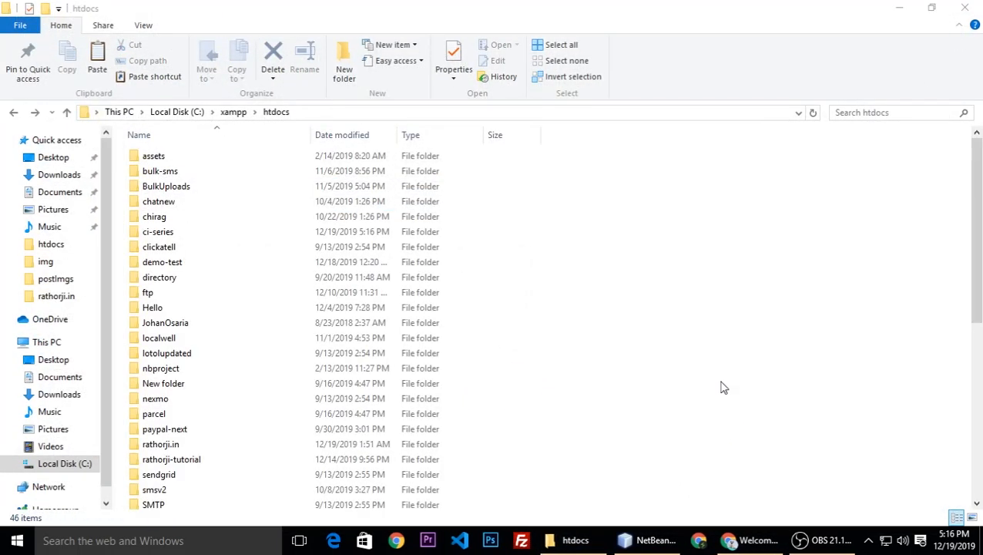
click(158, 232)
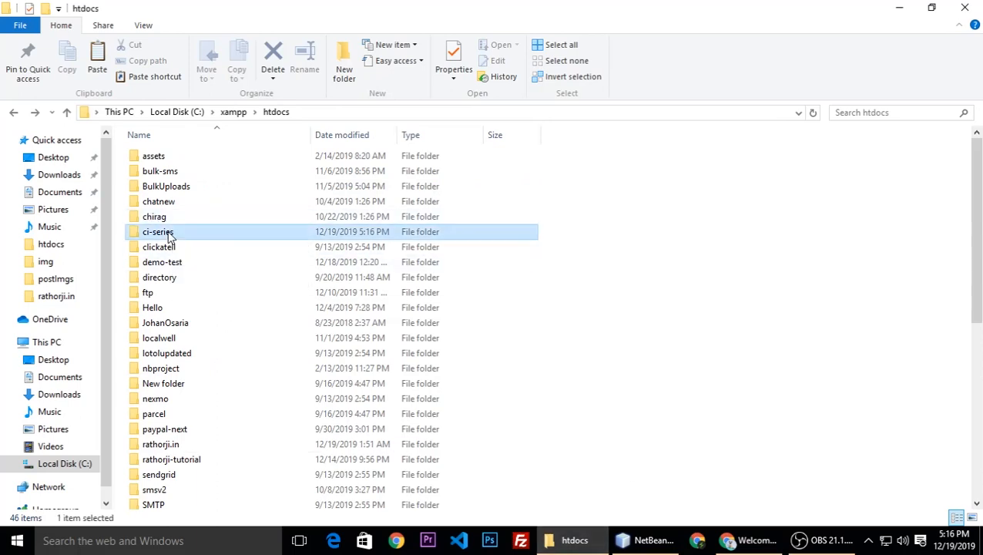
double_click(158, 231)
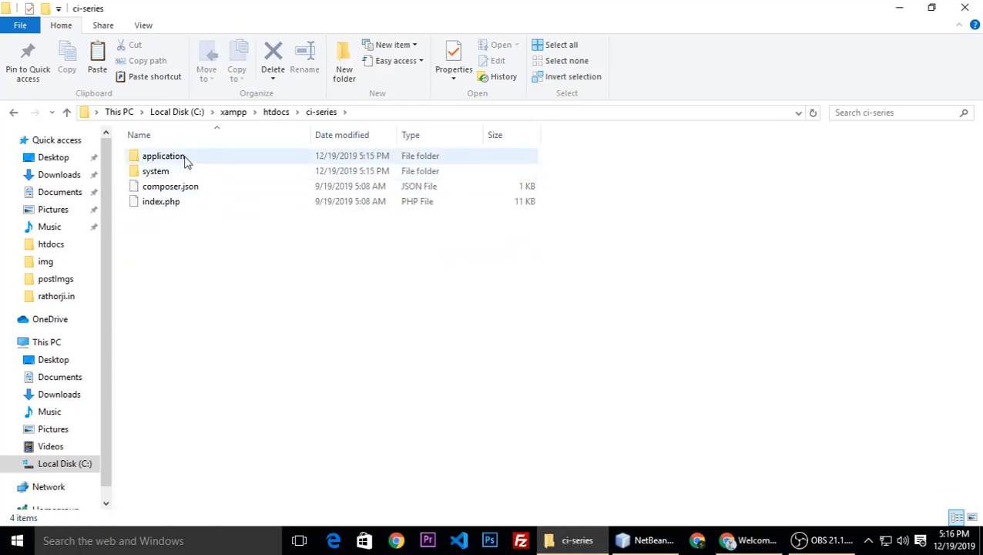
double_click(163, 154)
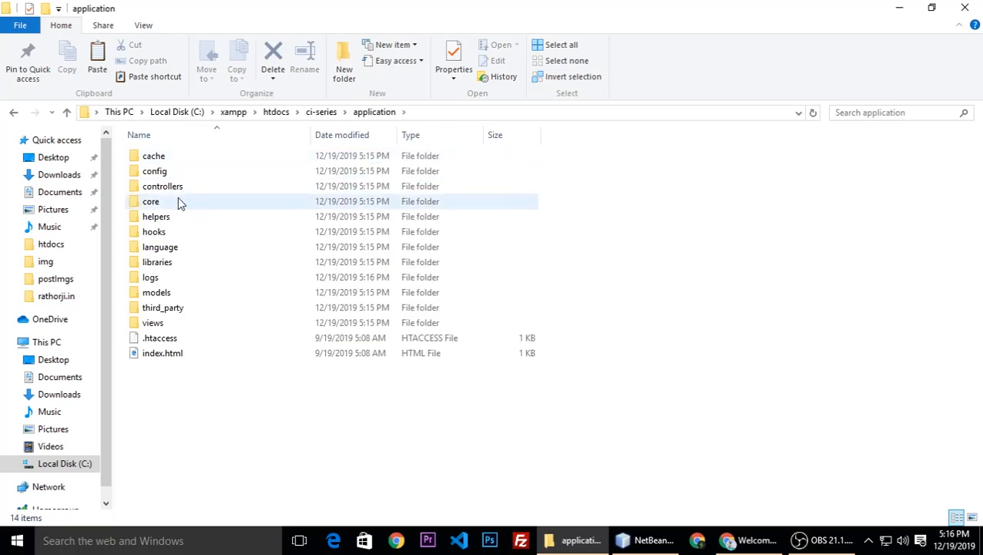
Step: Enter the config folder and open config.php for editing
click(154, 169)
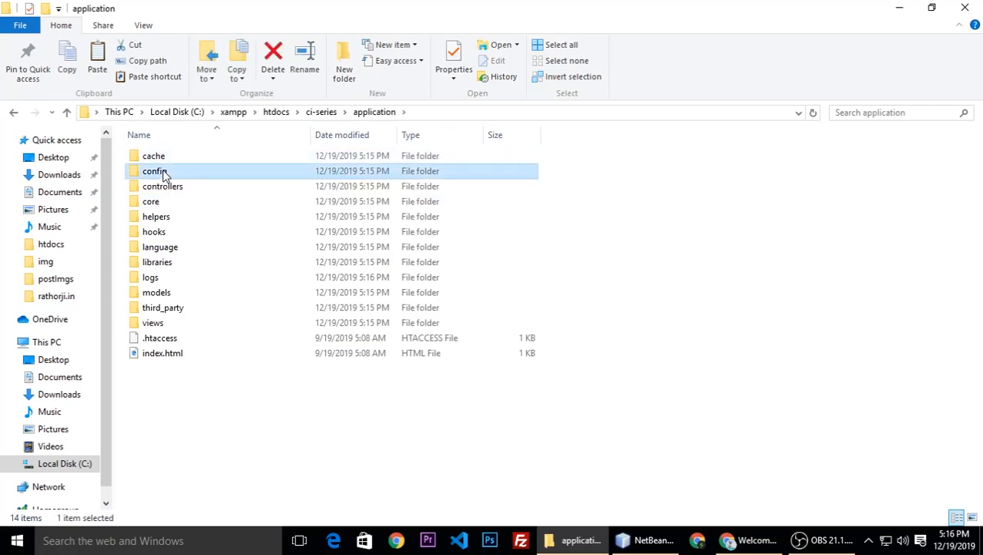
double_click(154, 169)
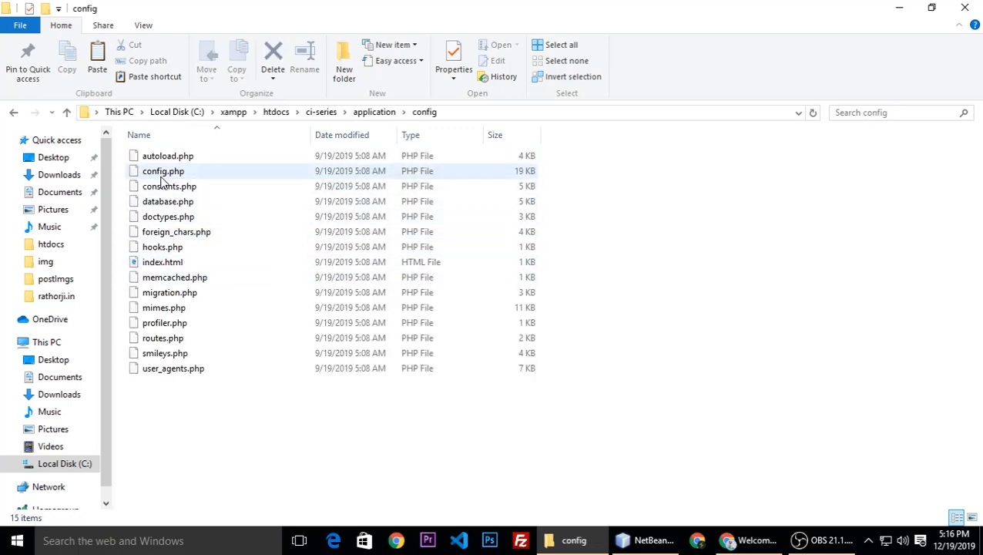
mouse_move(183, 185)
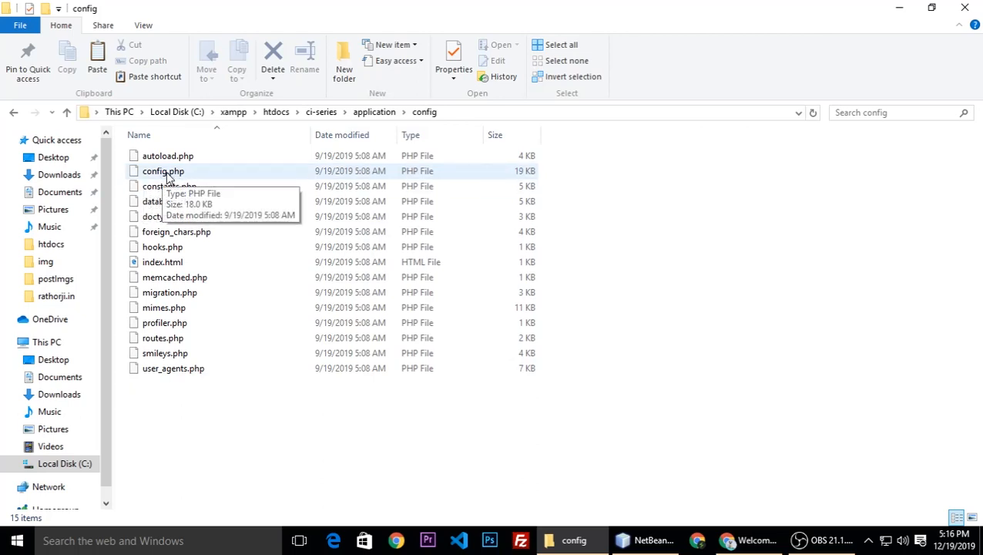
click(163, 169)
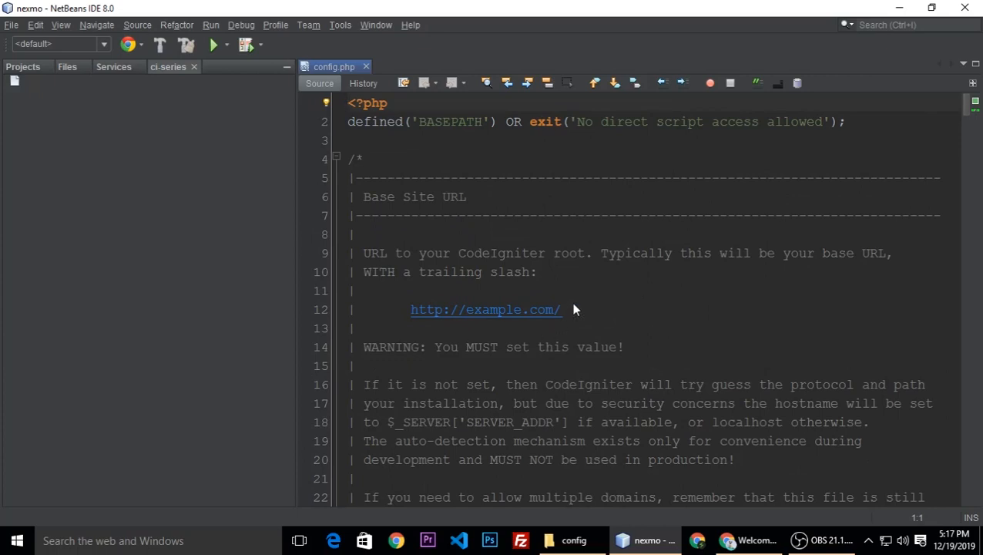
scroll(down, 3)
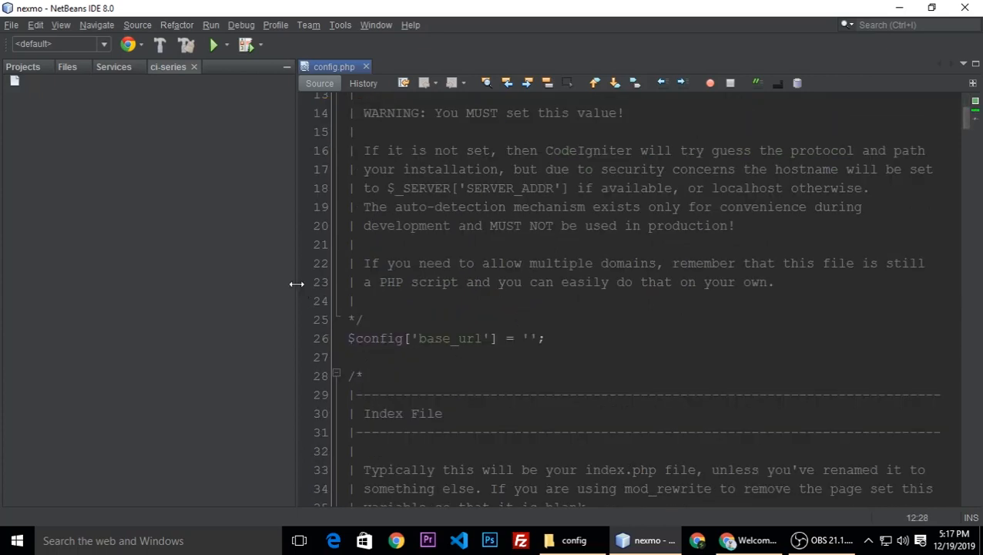
mouse_move(299, 292)
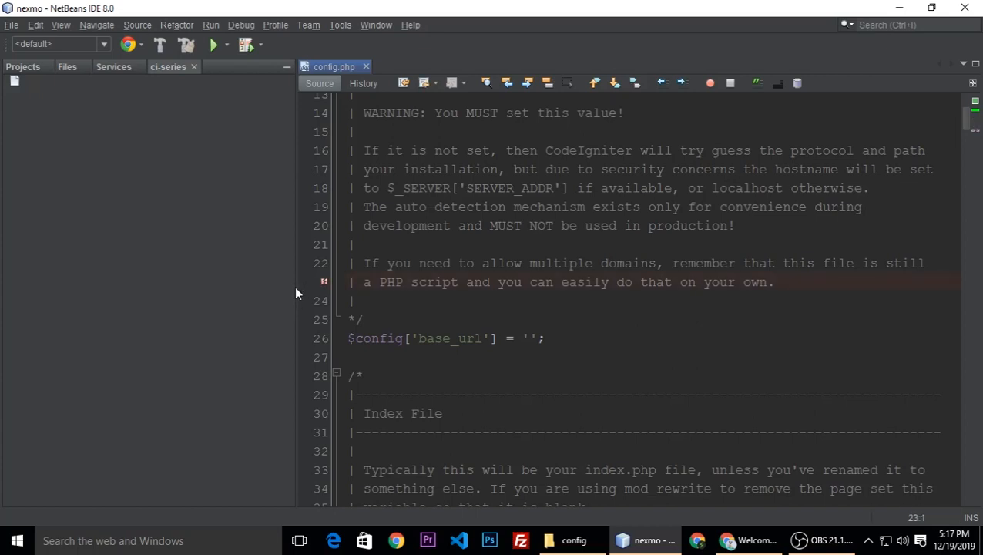
mouse_move(295, 268)
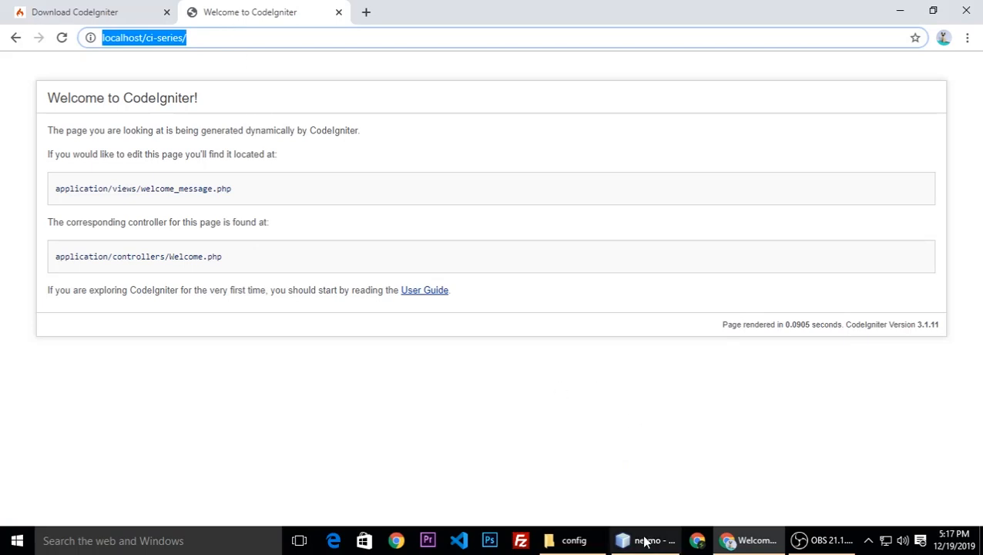
click(647, 539)
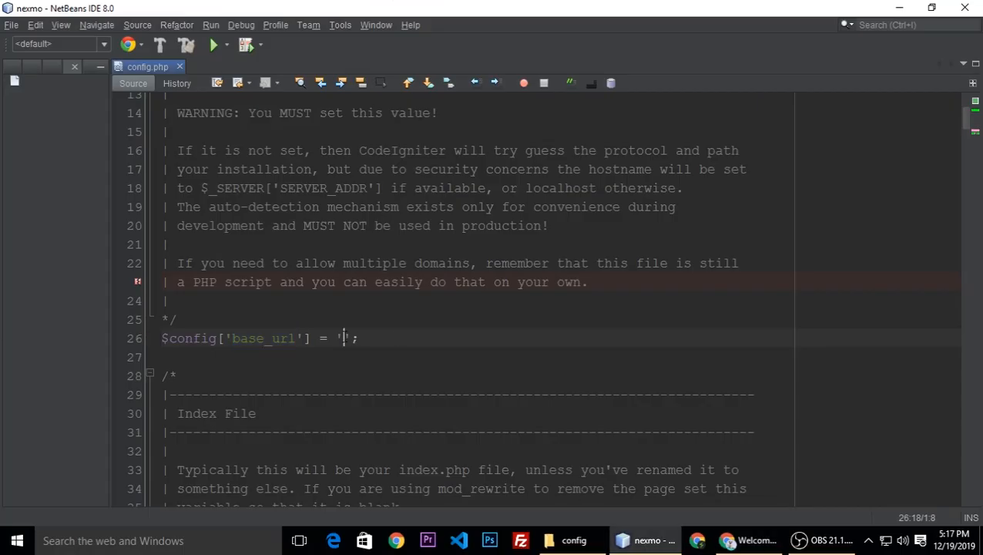
text(http://localhost/ci-series/)
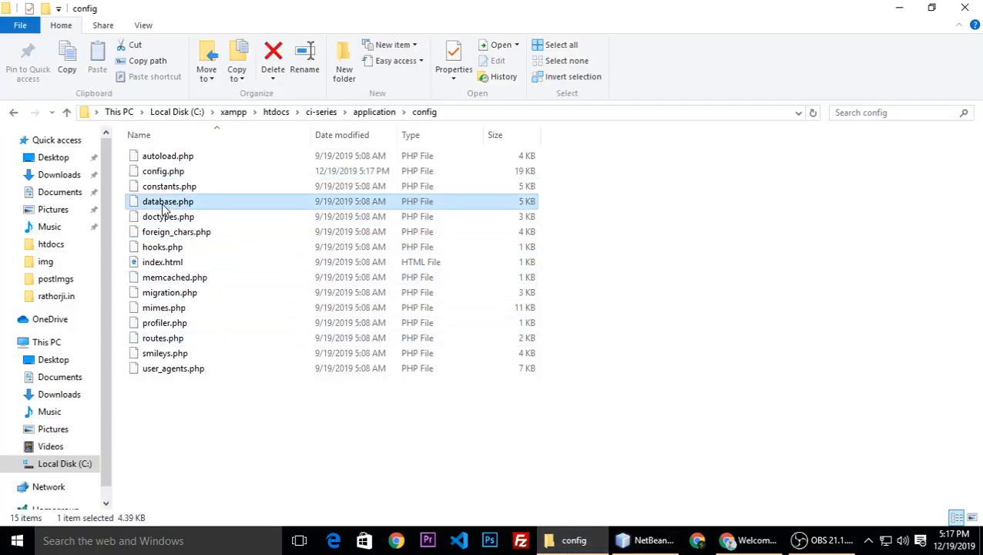
Step: Review the $db['default'] settings in database.php, then return to the welcome page in Chrome
double_click(166, 200)
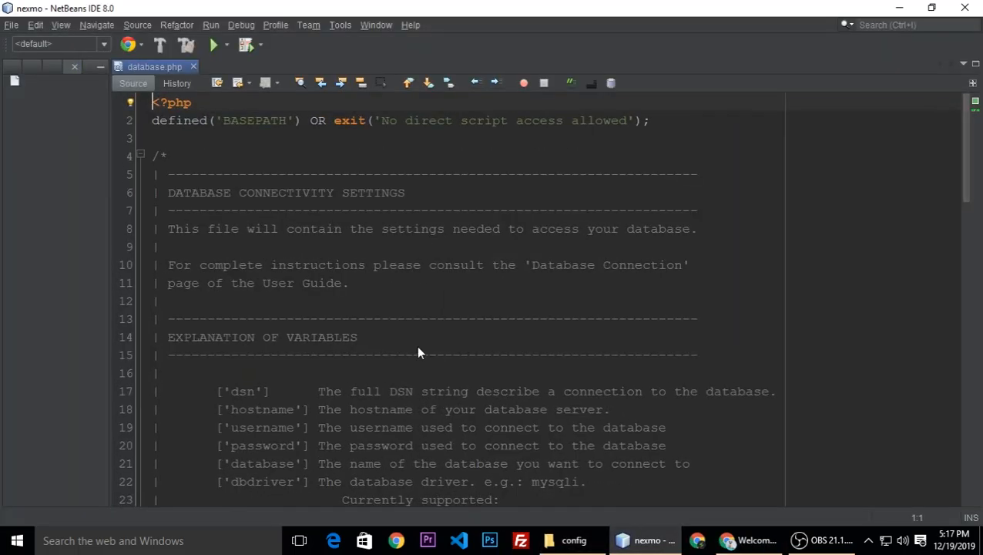
scroll(down, 3)
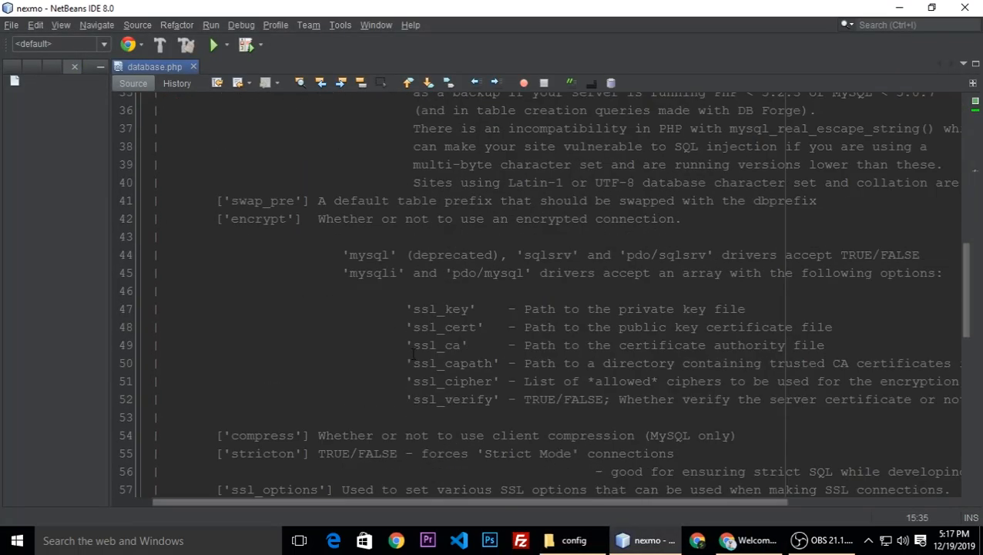
scroll(down, 3)
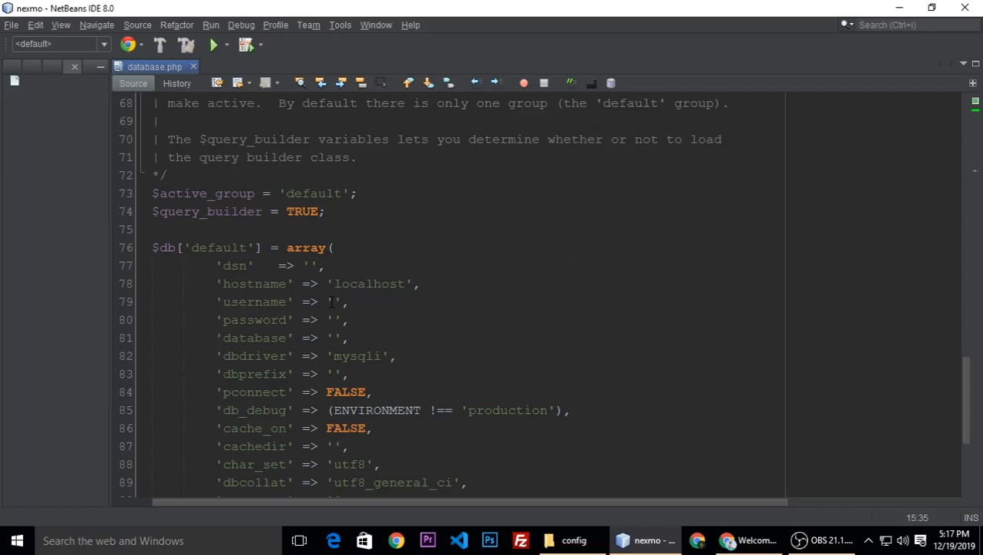
click(755, 540)
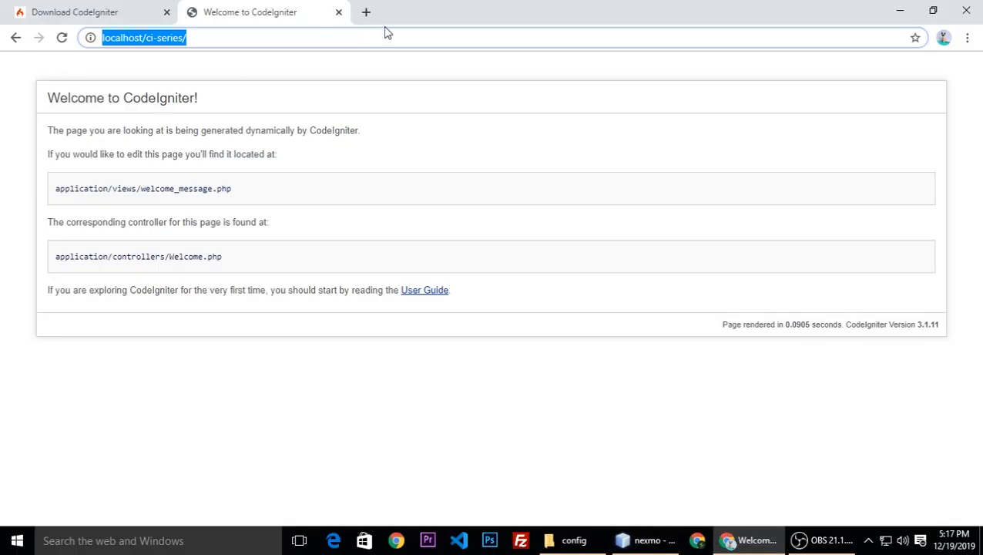
Step: Create an empty ci_series database from localhost/phpmyadmin
click(370, 12)
text(localhost/)
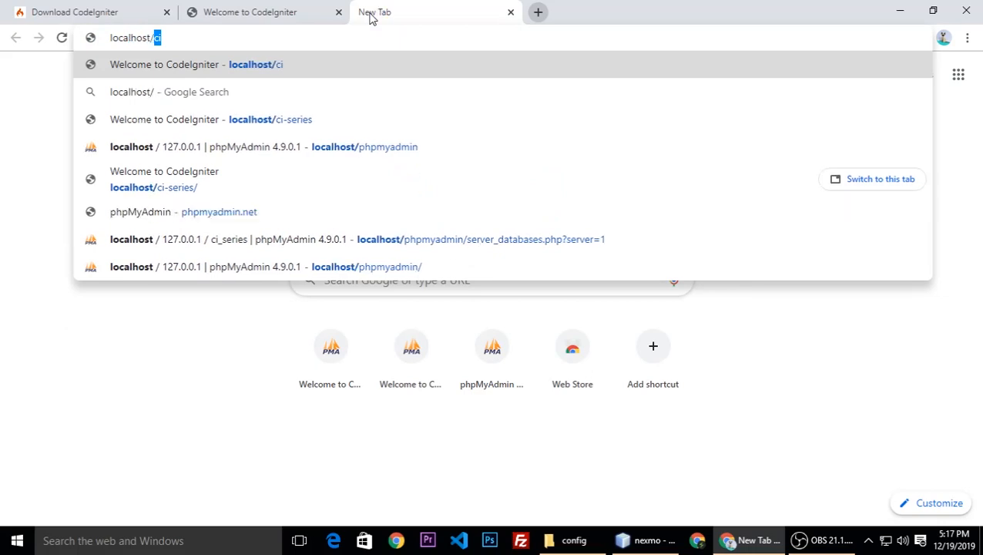
click(481, 239)
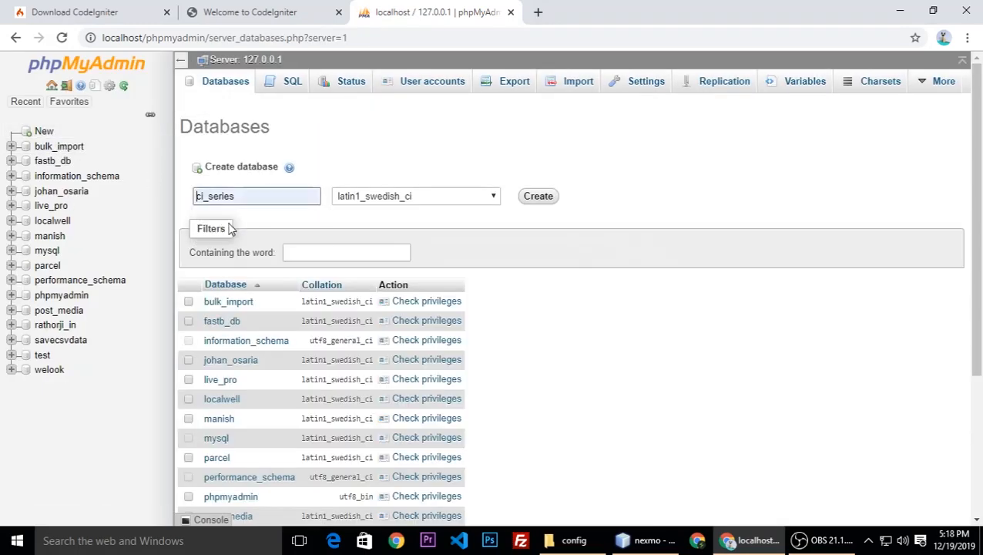
click(538, 196)
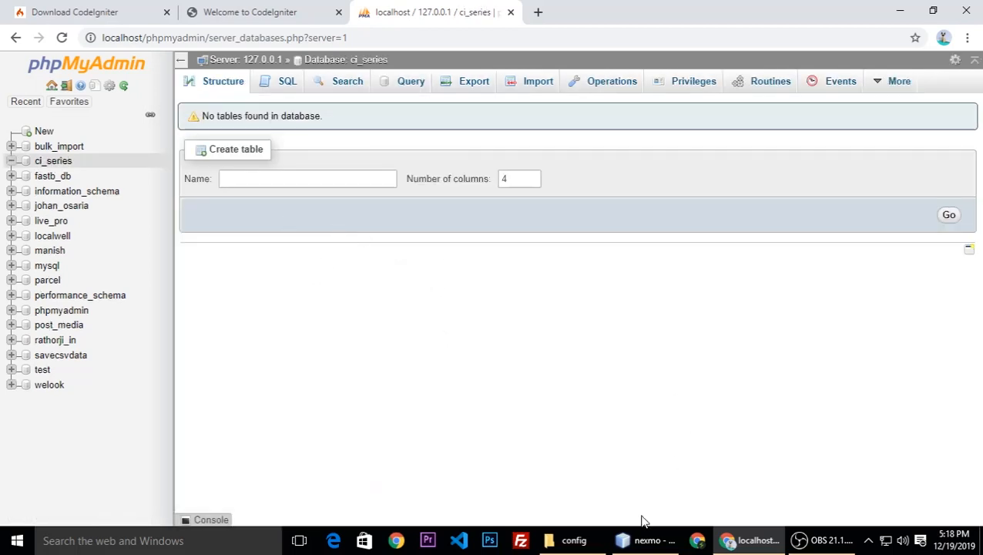
Step: Set username root and database ci_series in database.php, confirming the welcome page still loads
click(644, 540)
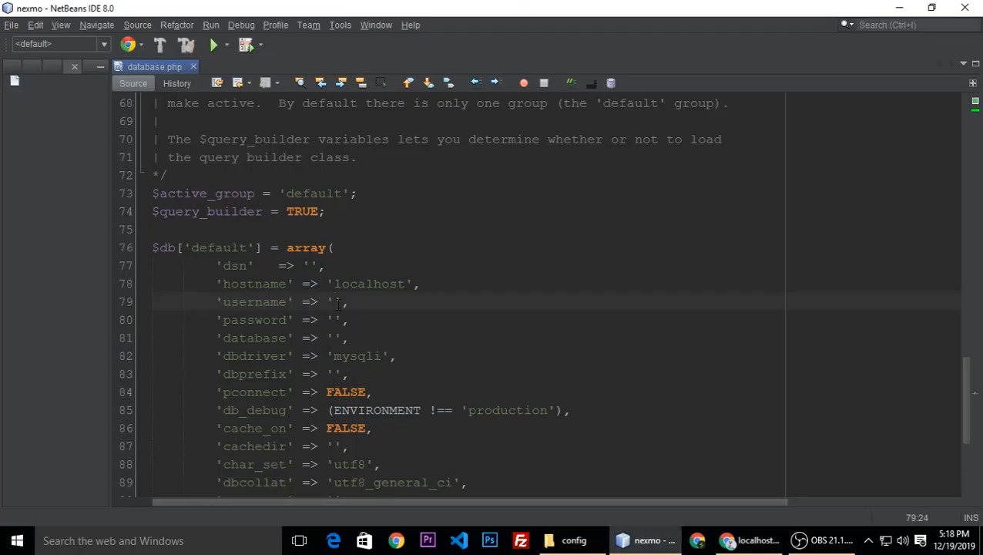
text(root)
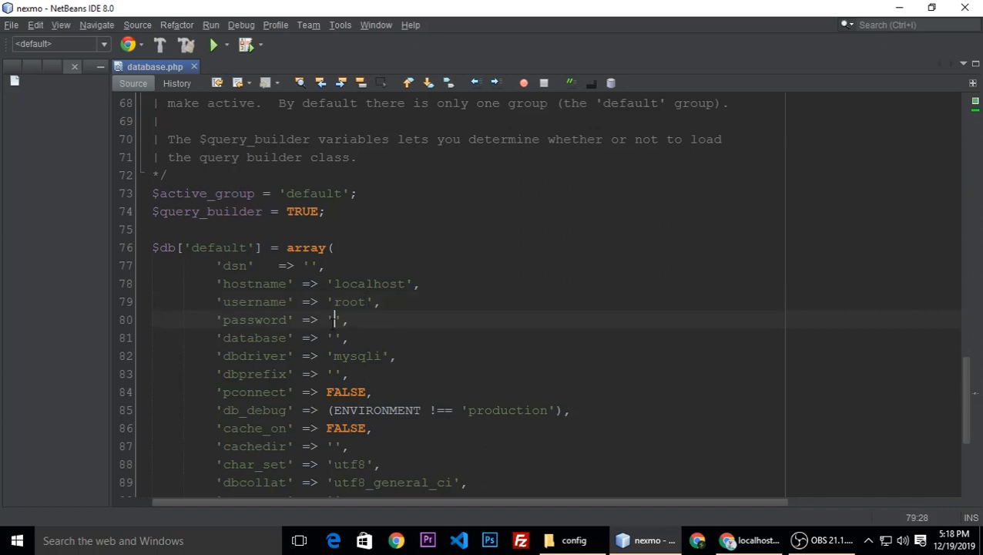
text(ci_series)
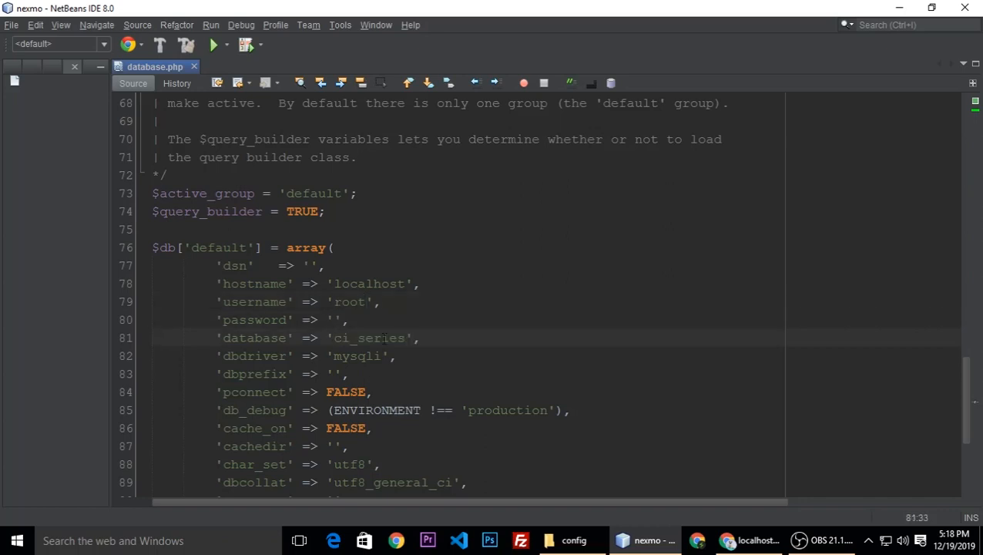
double_click(368, 338)
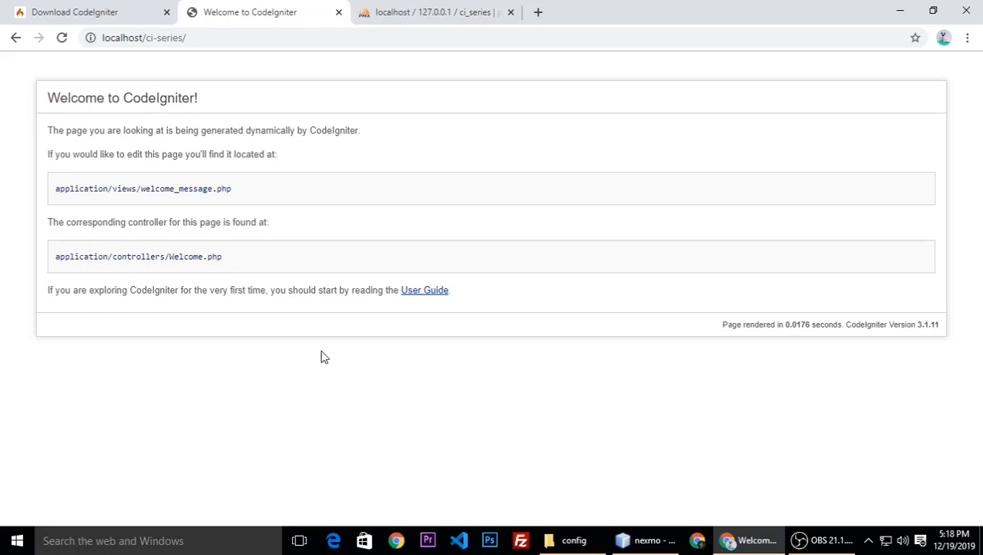
mouse_move(535, 453)
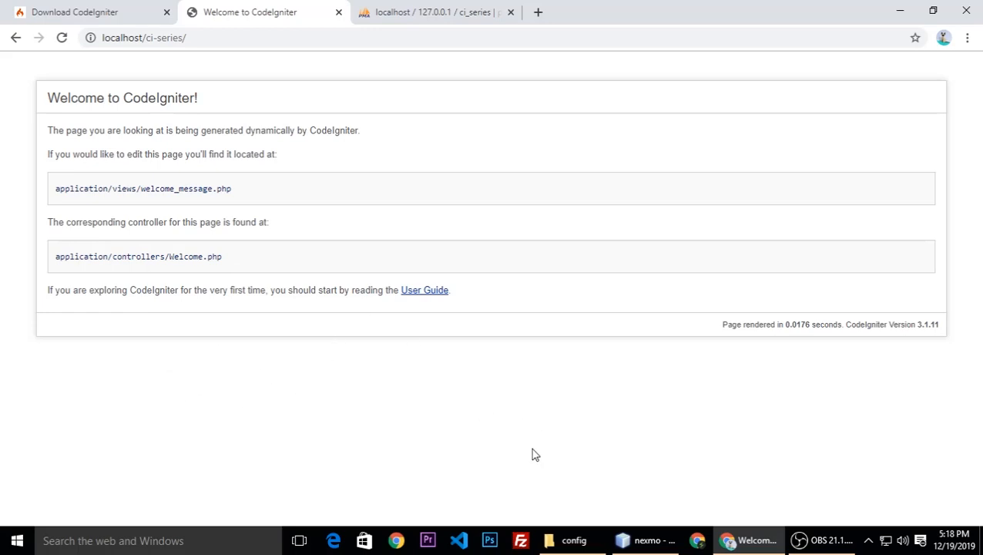
click(573, 539)
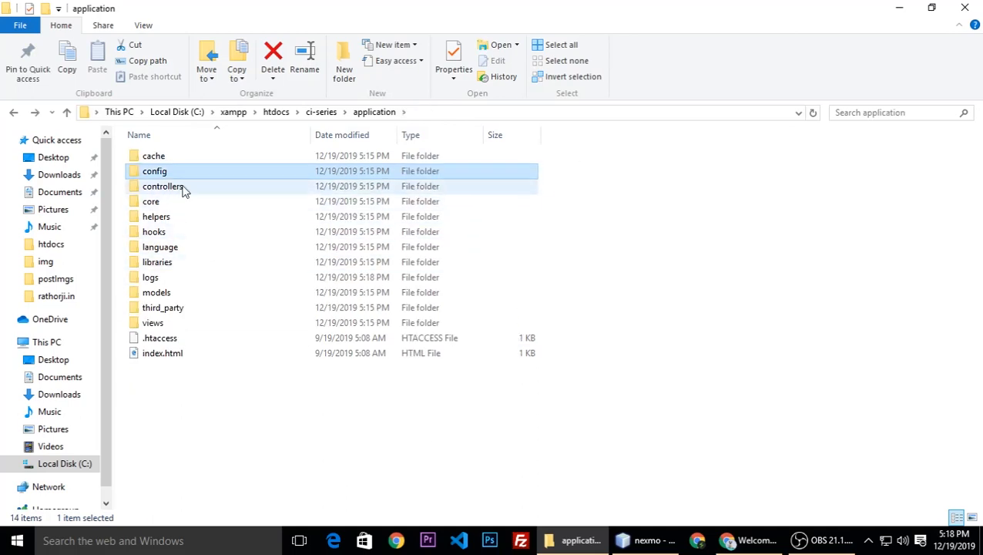
Step: Open routes.php from the config folder in NetBeans, showing default_controller welcome
double_click(154, 169)
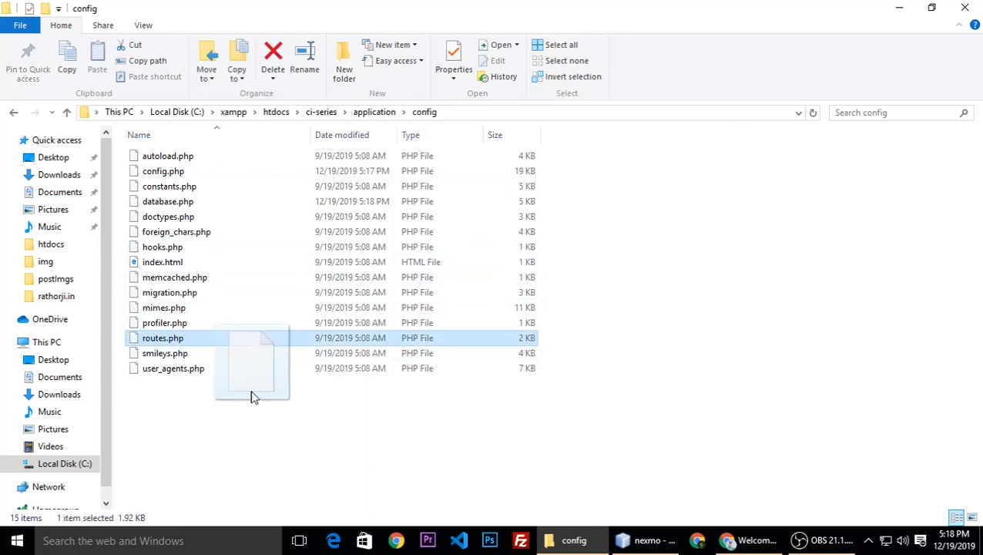
click(642, 540)
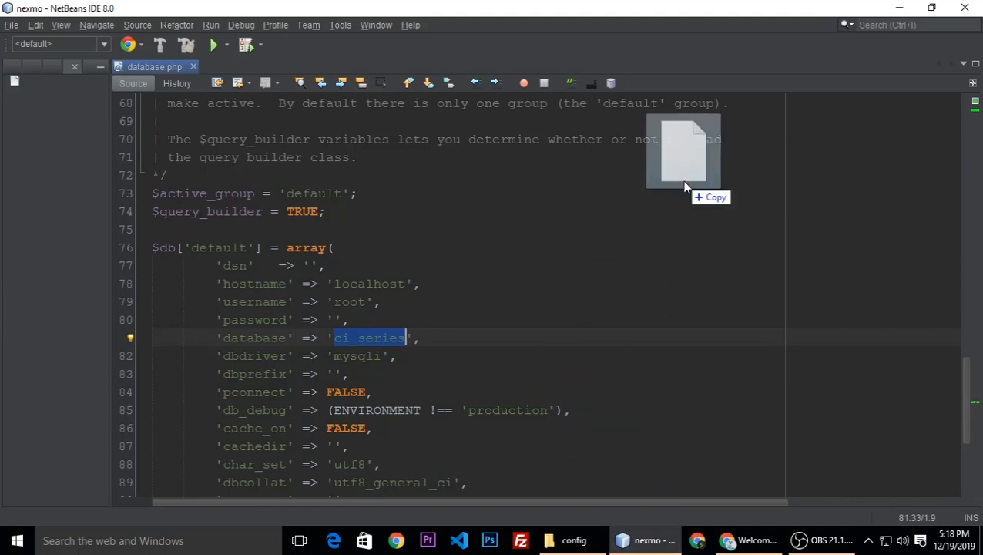
click(237, 66)
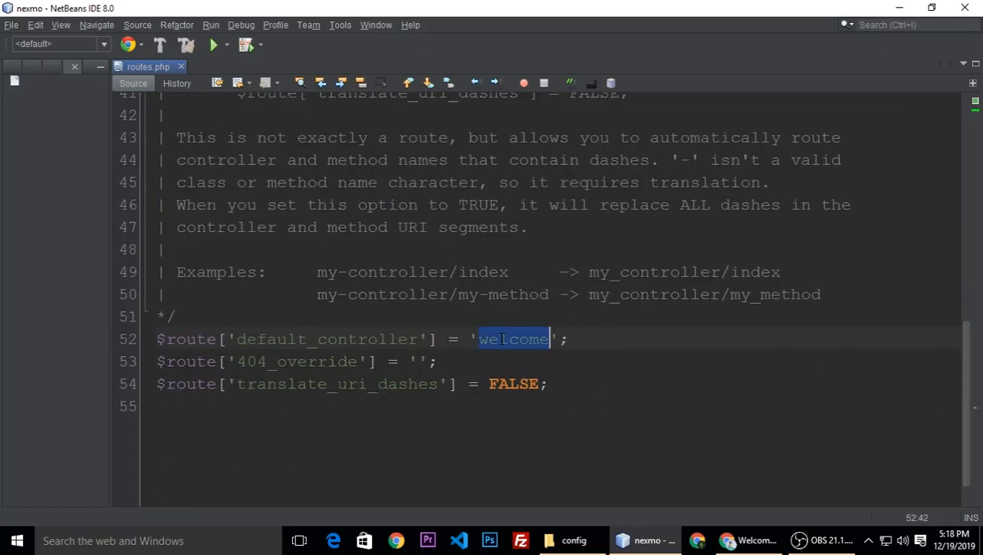
click(572, 539)
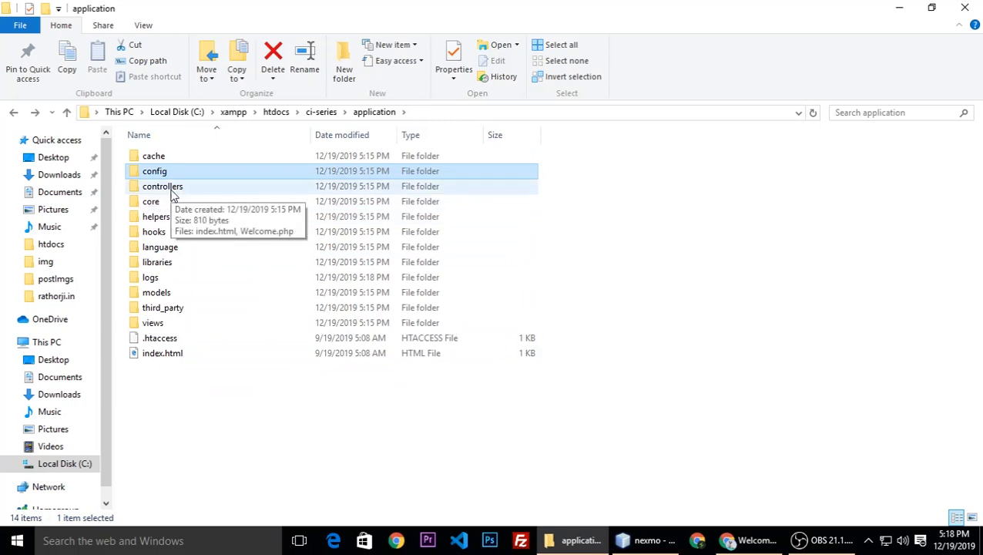
Step: Open Welcome.php from controllers, review its index method loading welcome_message, return to routes.php
double_click(161, 185)
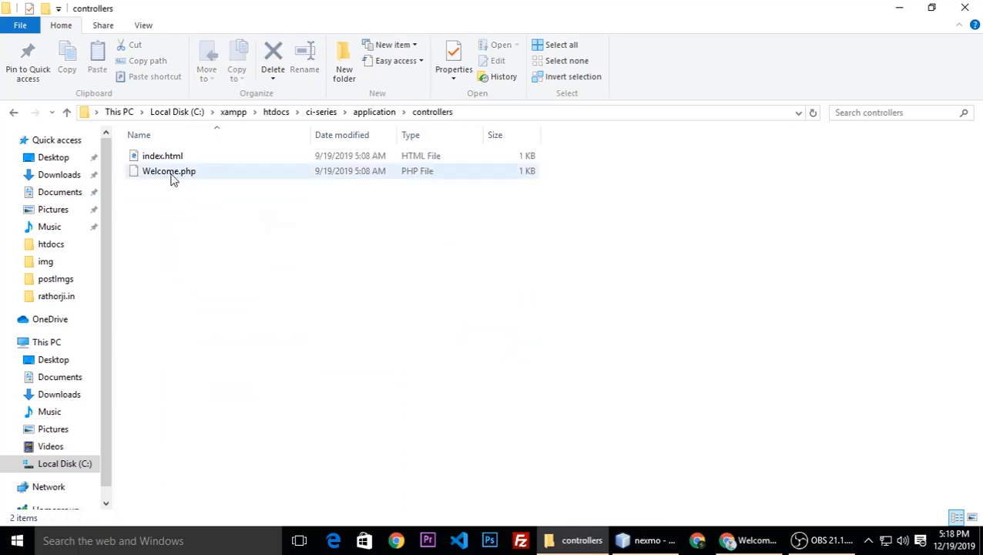
click(167, 170)
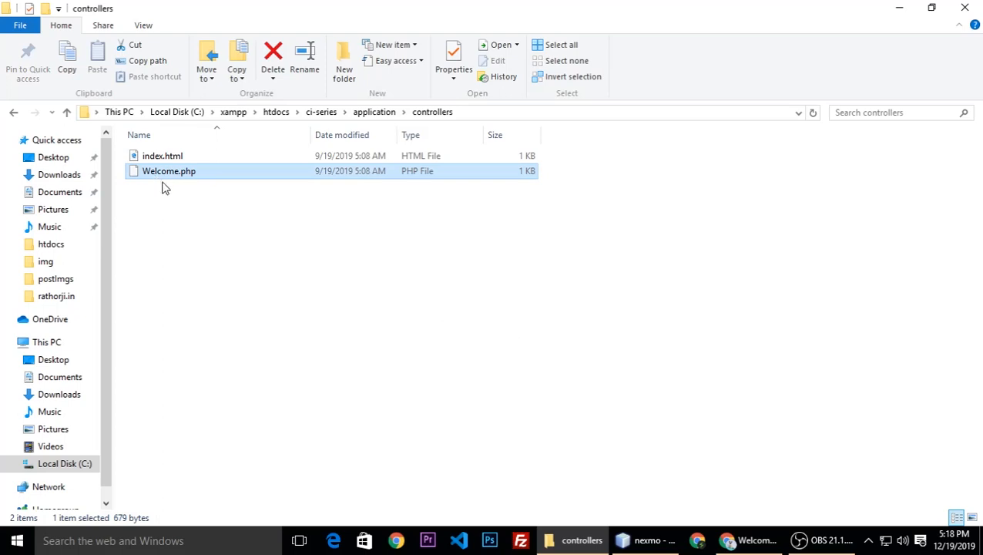
mouse_move(169, 176)
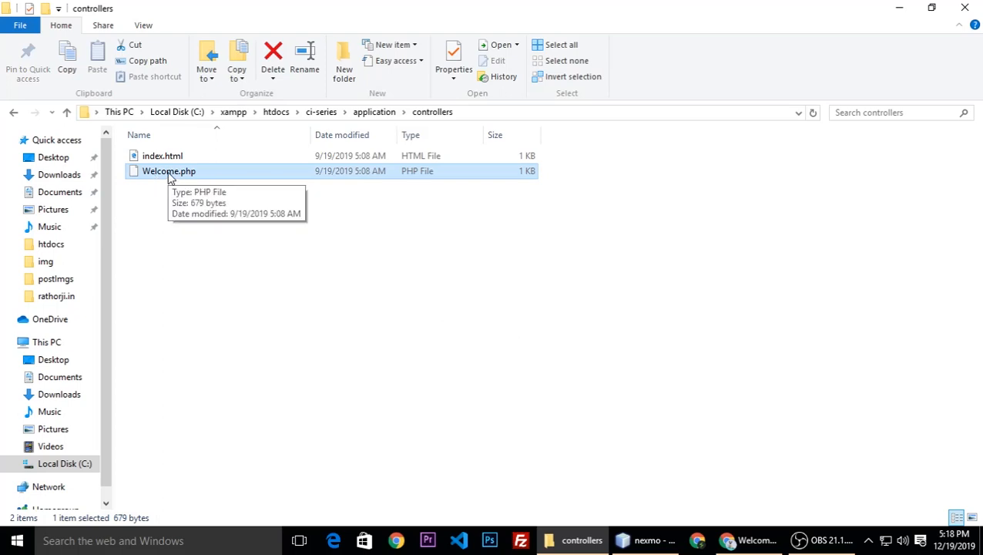
click(648, 539)
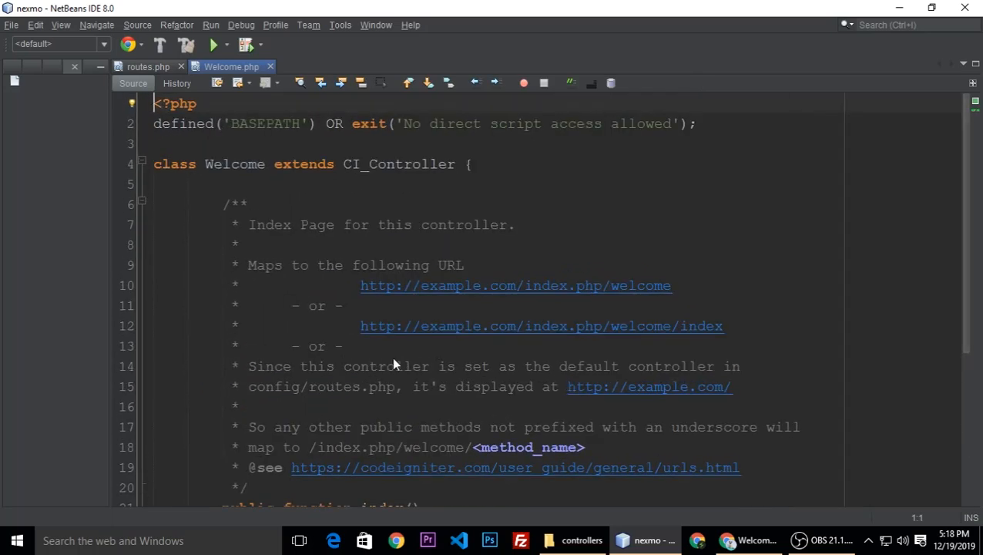
scroll(down, 3)
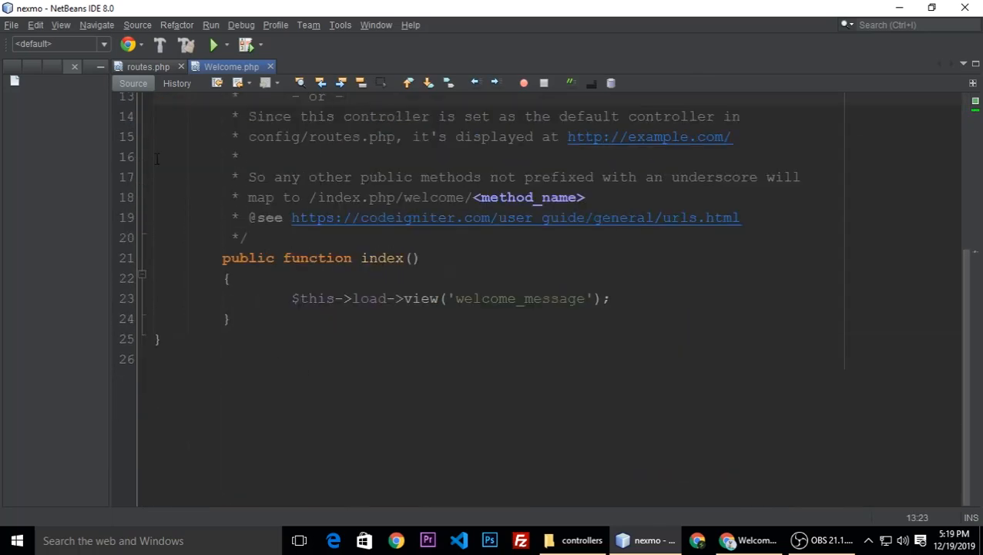
click(142, 67)
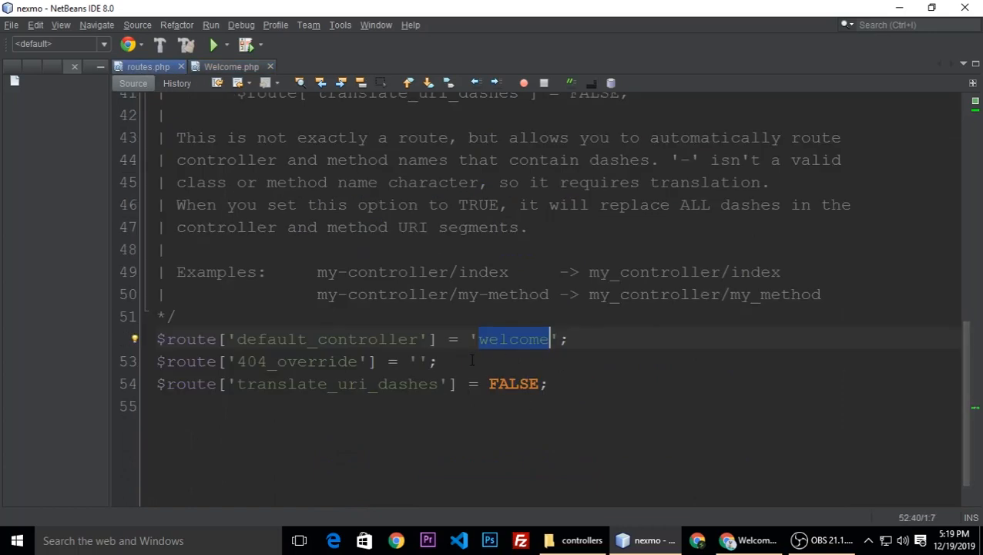
mouse_move(503, 344)
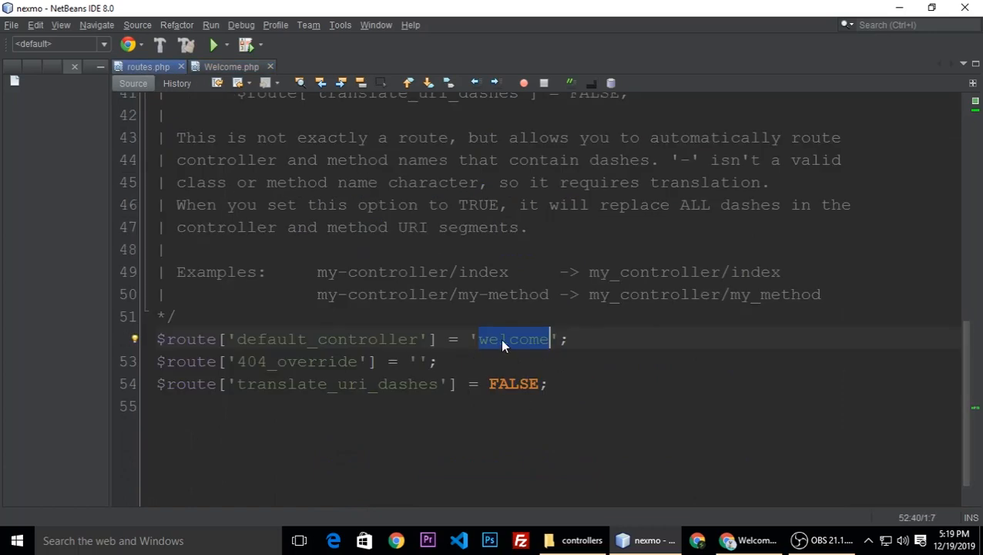
Step: Set $route['default_controller'] to 'HomeCtrl' in routes.php, then return to the controllers folder
text(H)
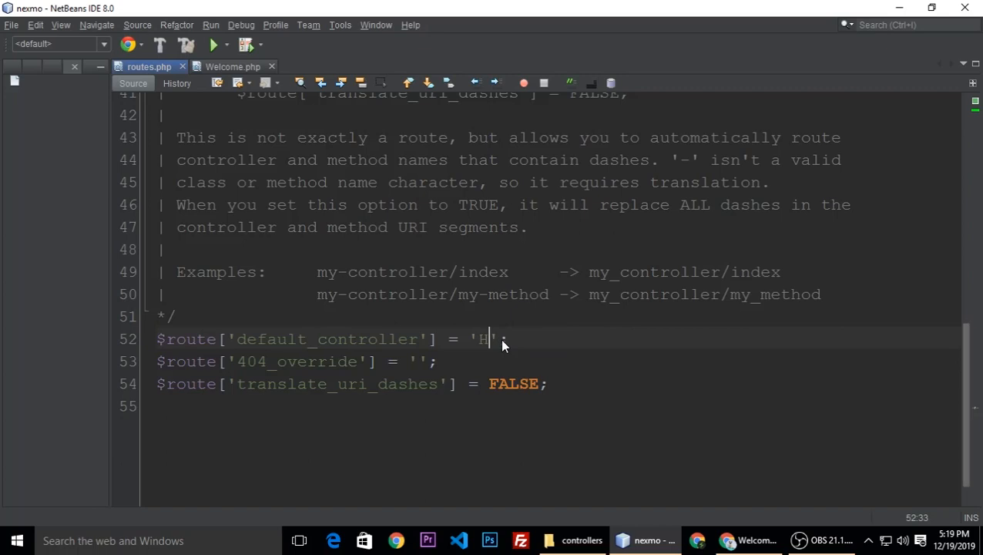
text(omeCtrl)
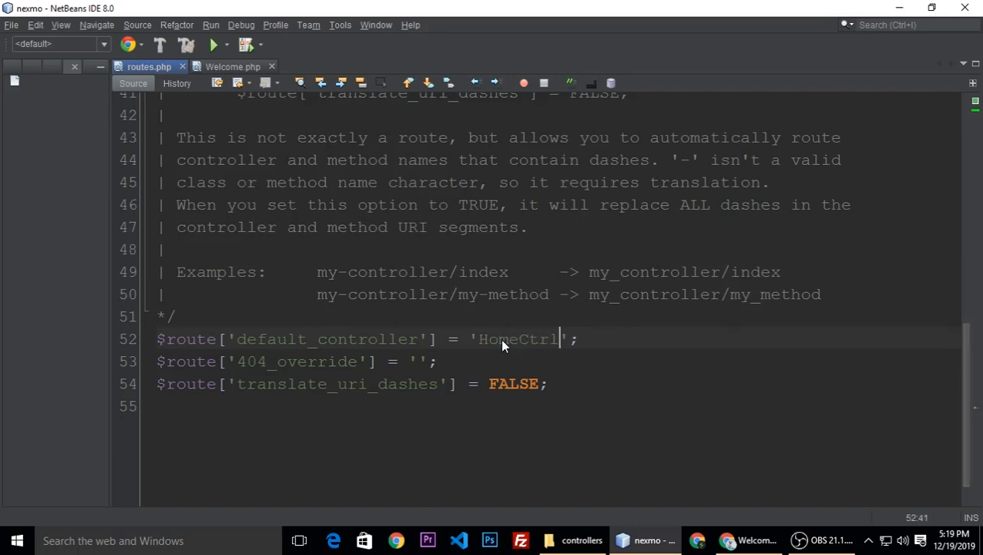
double_click(517, 339)
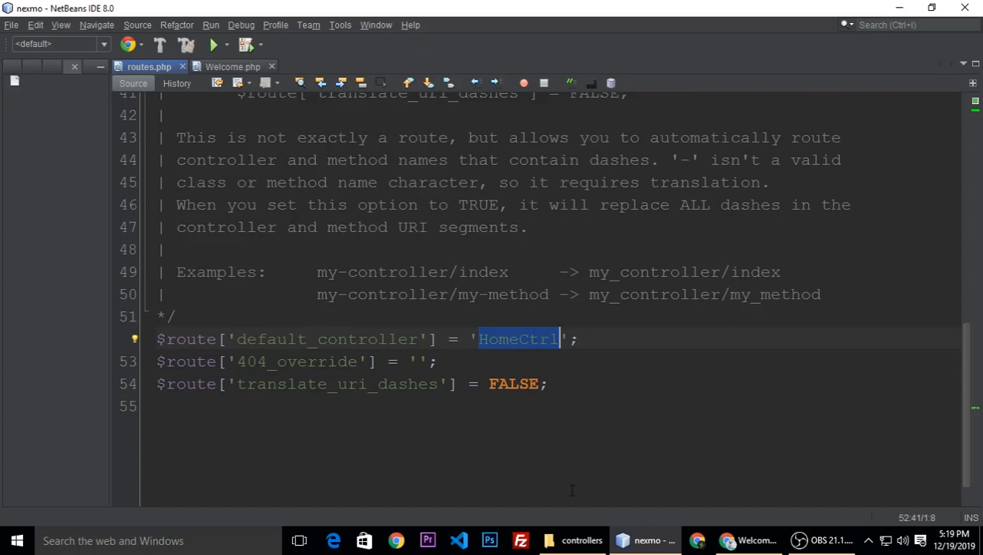
click(578, 539)
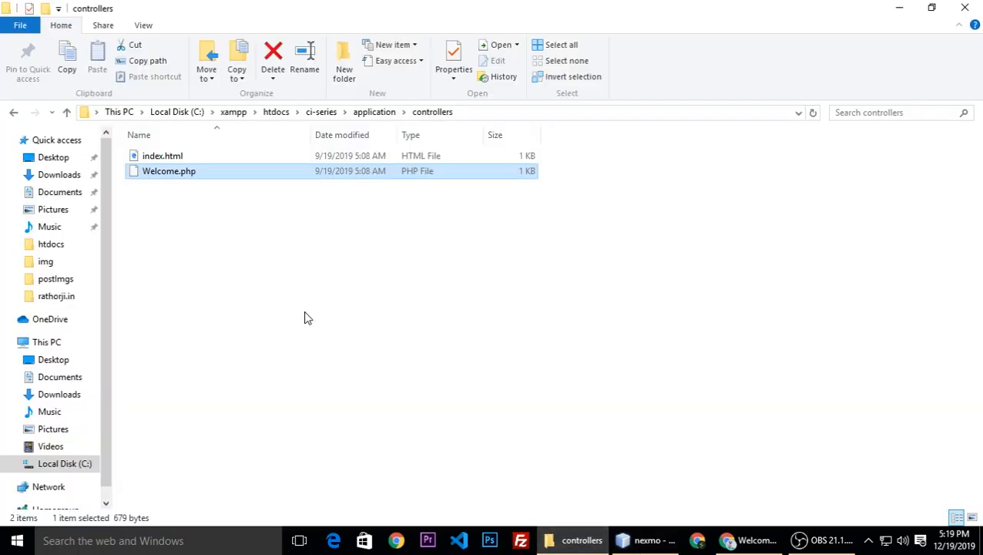
mouse_move(205, 176)
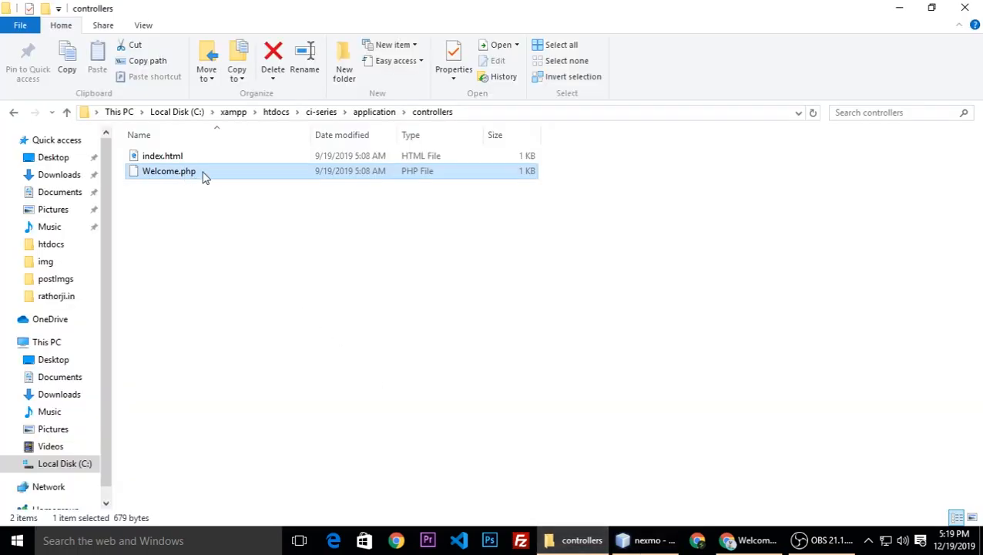
Step: Rename the class in HomeCtrl.php from Welcome to HomeCtrl and switch to the browser
click(95, 61)
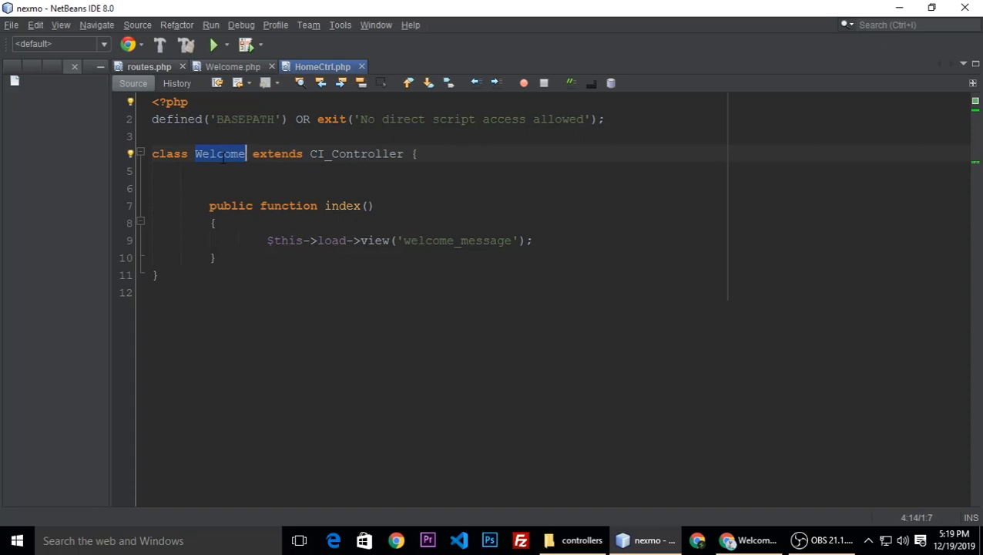
text(Homec)
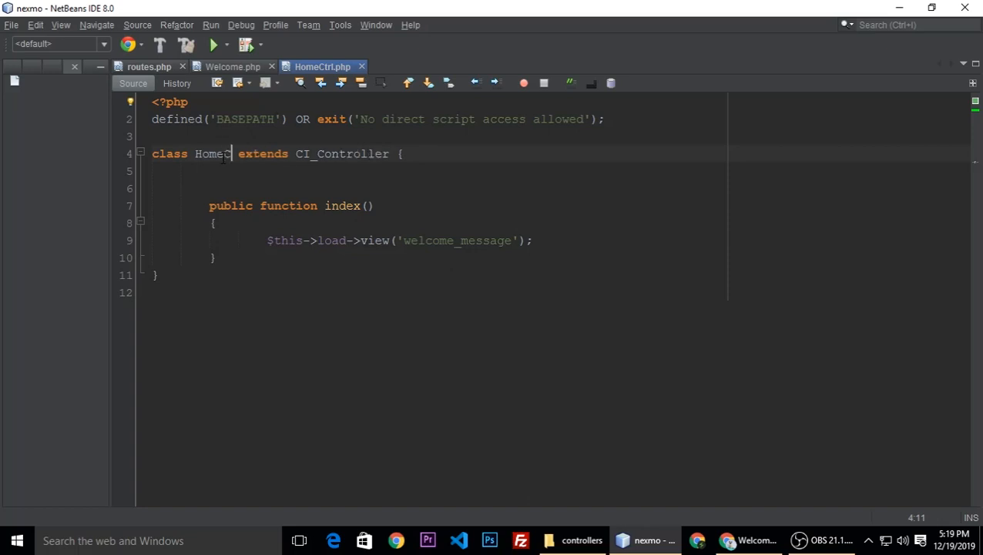
text(Ctrl)
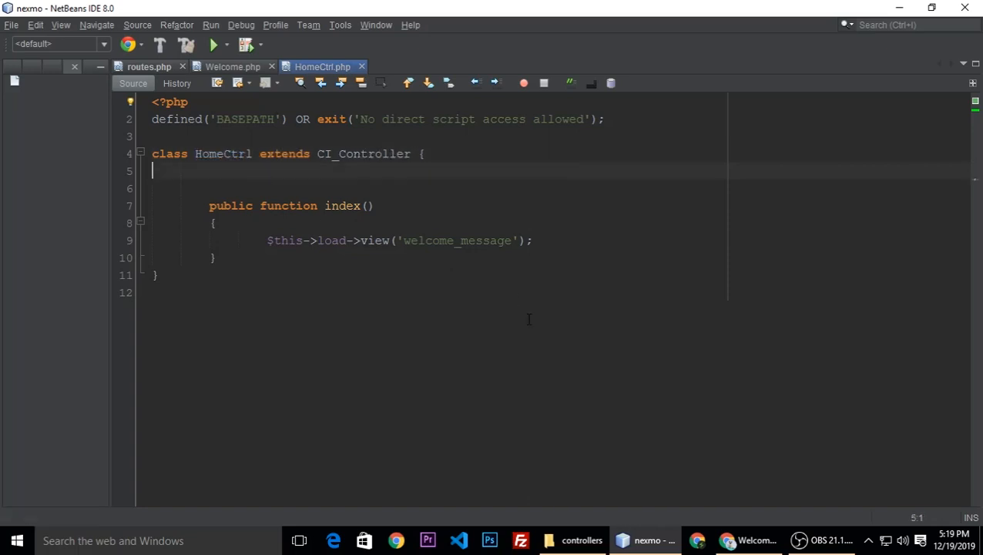
click(749, 539)
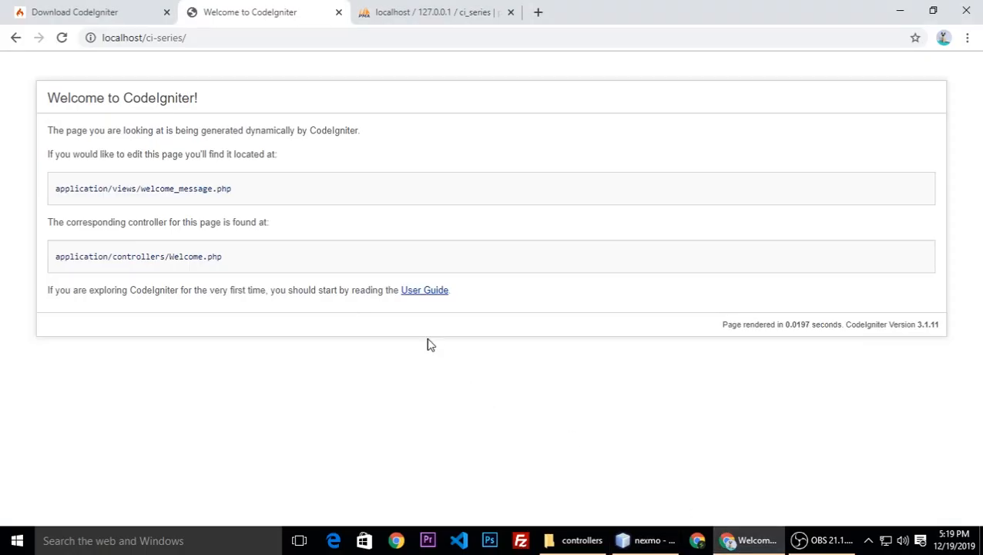
mouse_move(637, 496)
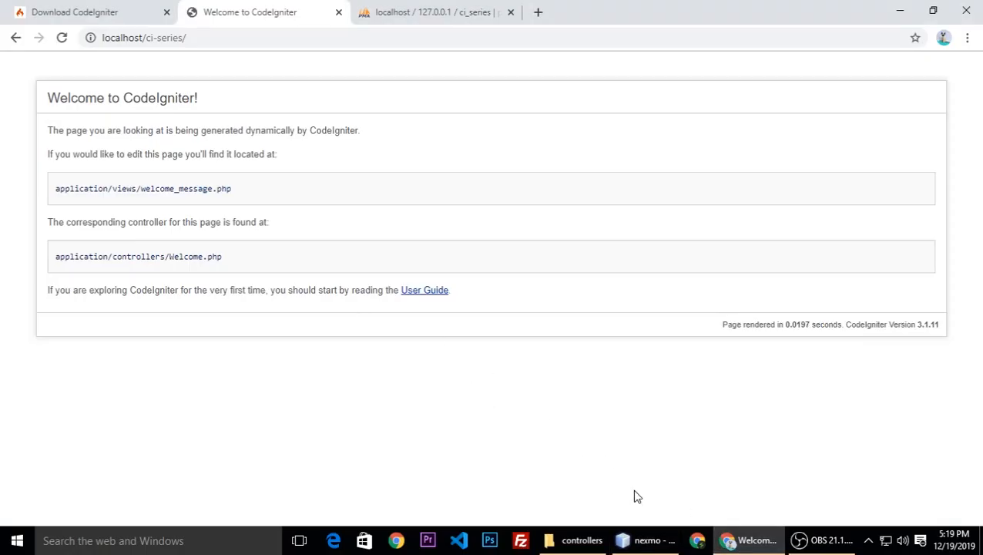
Step: Return from Chrome's welcome page to the HomeCtrl code and bring up the application folder
click(644, 539)
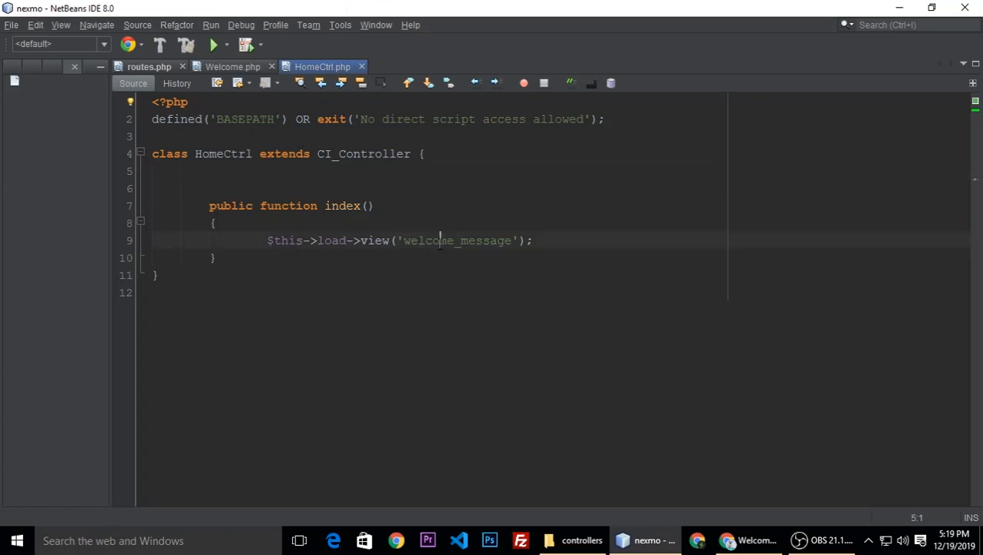
double_click(456, 240)
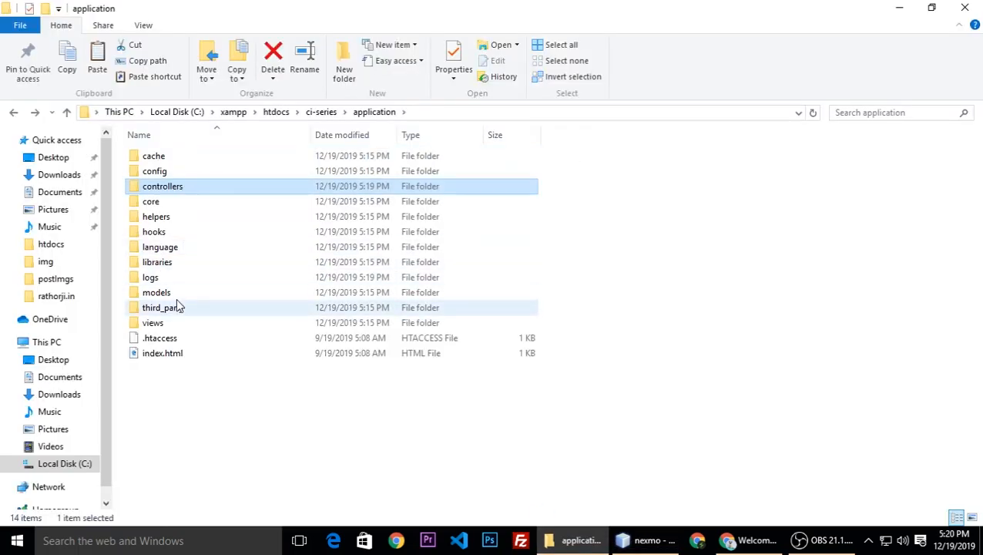
Step: Copy welcome_message.php in views as home-page.php and open it in NetBeans
double_click(153, 322)
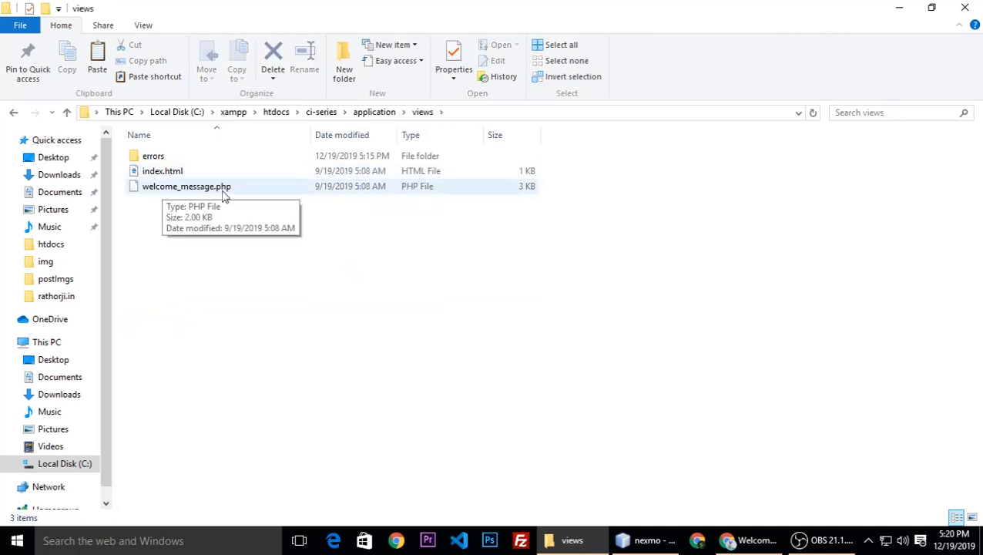
mouse_move(241, 242)
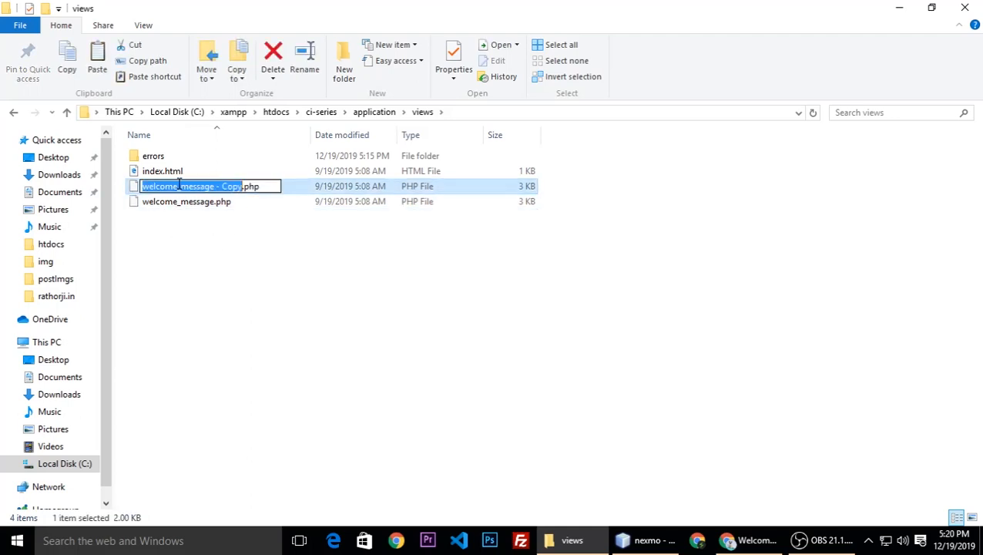
text(home.php)
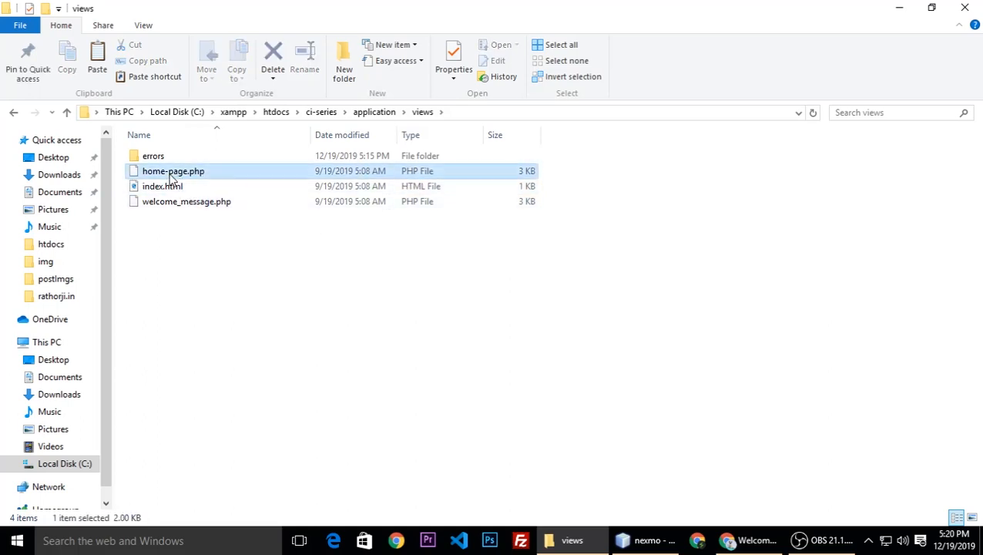
click(647, 539)
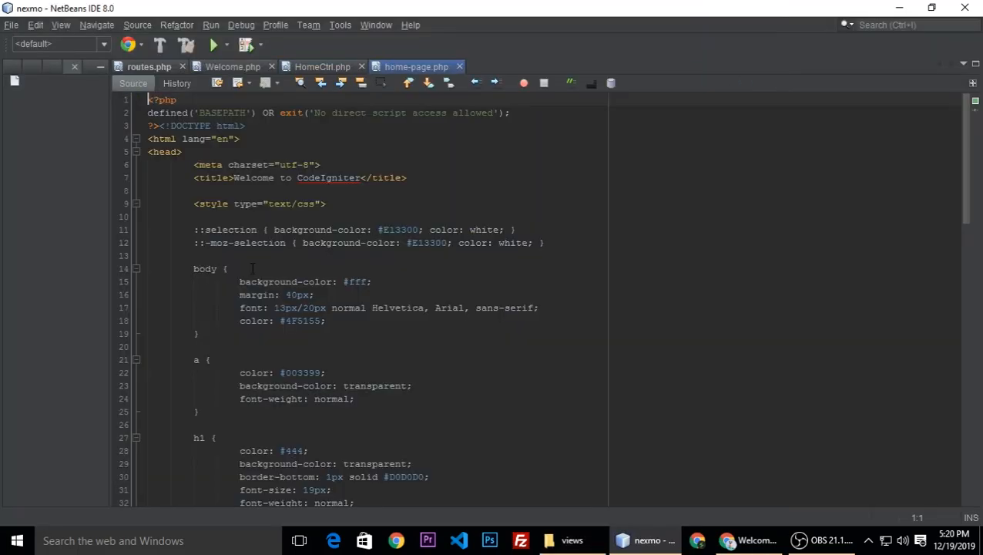
Step: Delete the style block and container div from home-page.php and reformat the markup
scroll(down, 3)
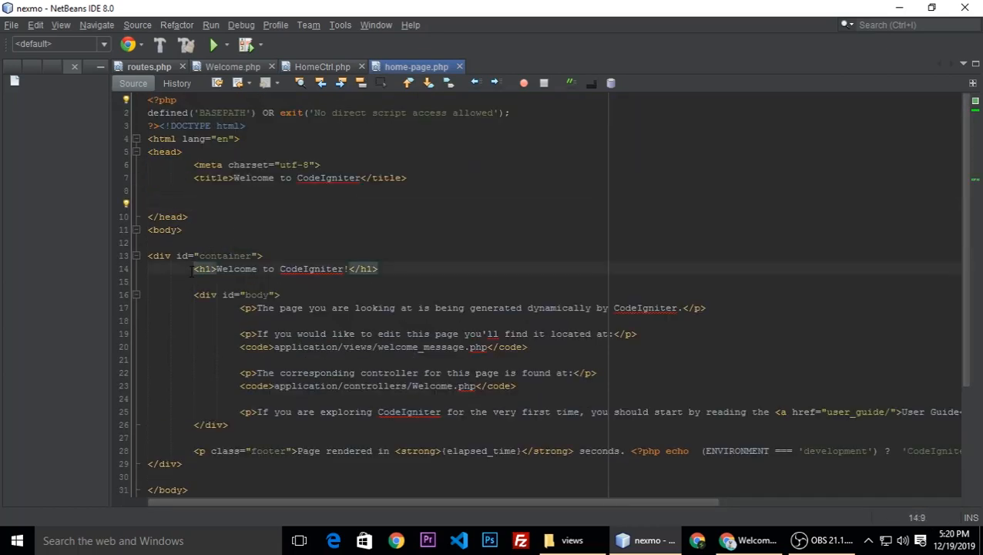
double_click(223, 256)
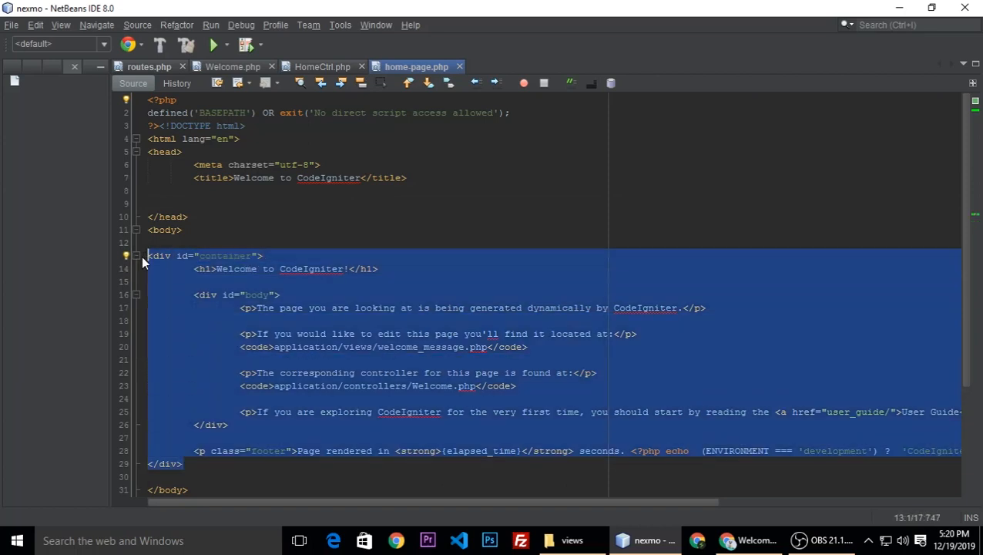
key(Delete)
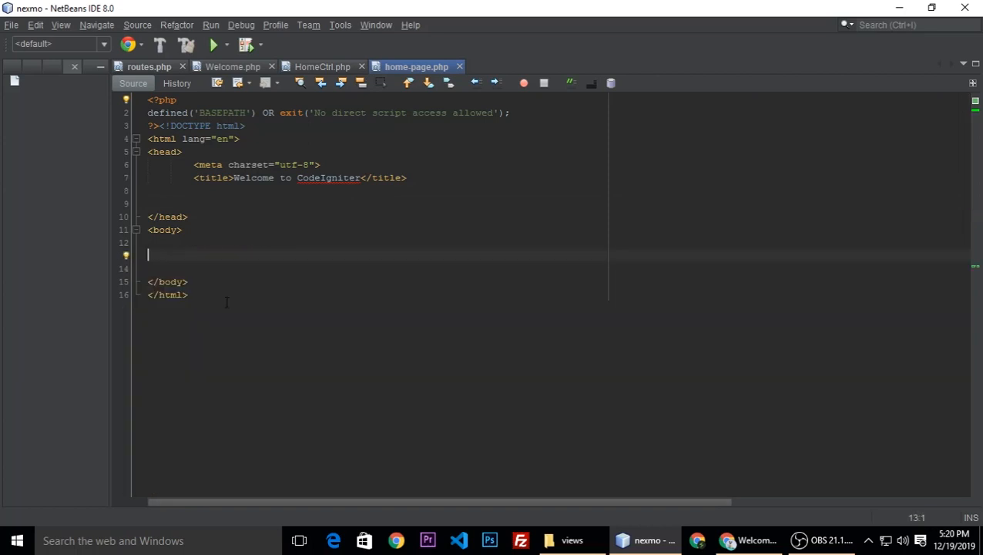
key(ctrl+a)
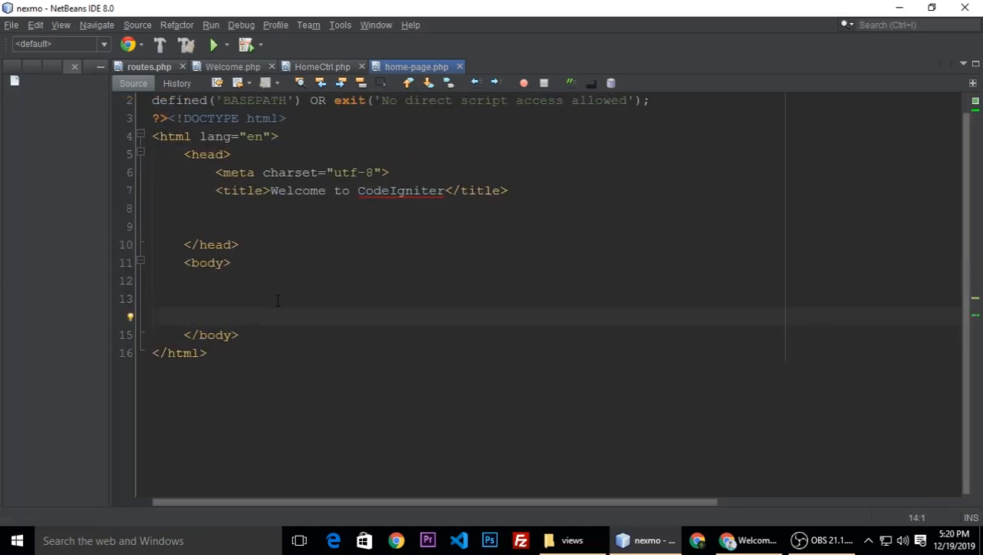
Step: Add <h1>Welcome to CodeIgniter</h1> inside the body, then return to HomeCtrl.php
double_click(400, 191)
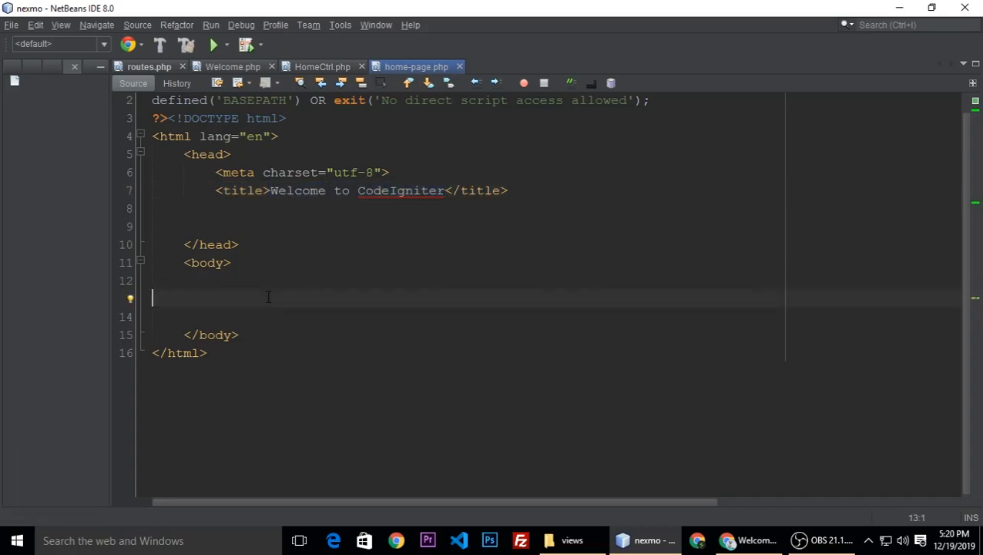
text(<h1>)
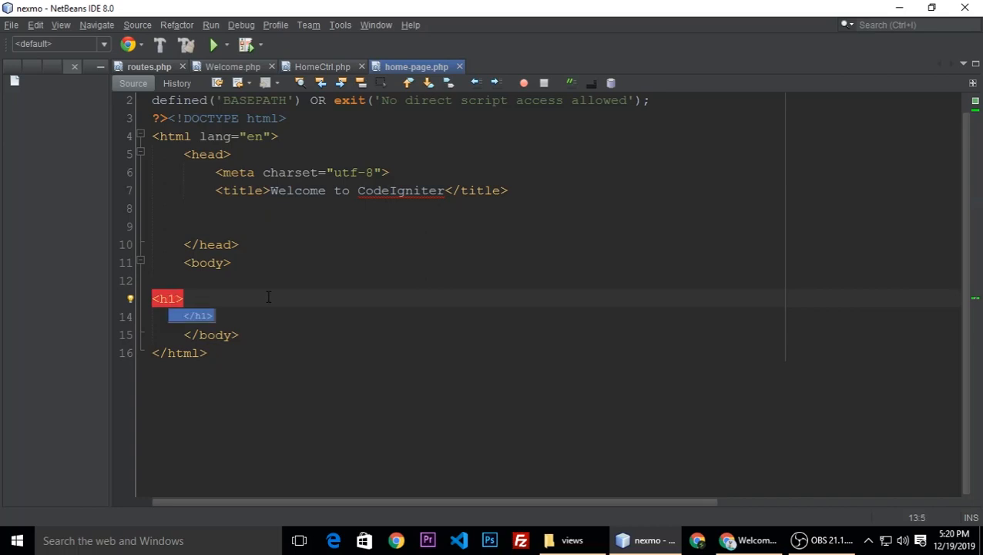
text(Welcome to CodeIgniter</h1>)
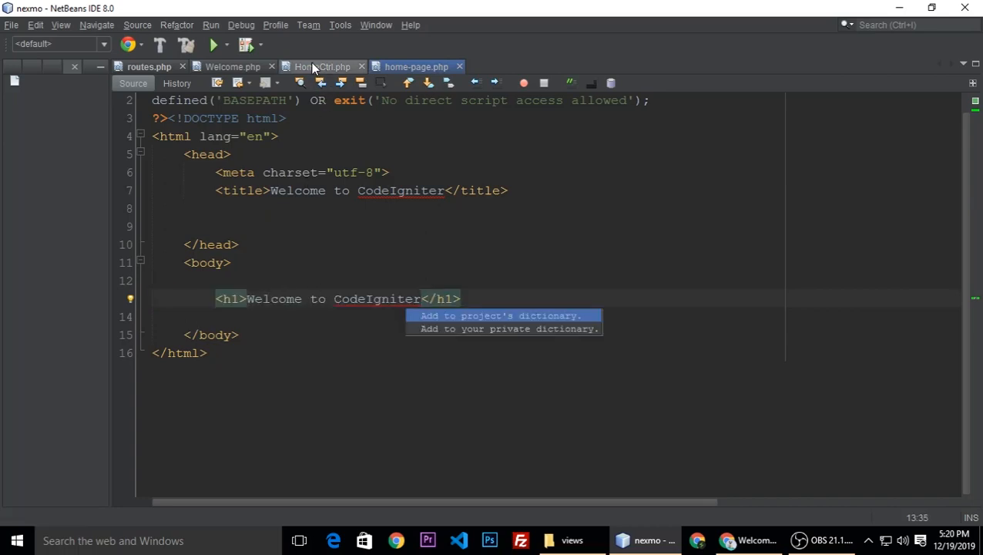
click(320, 67)
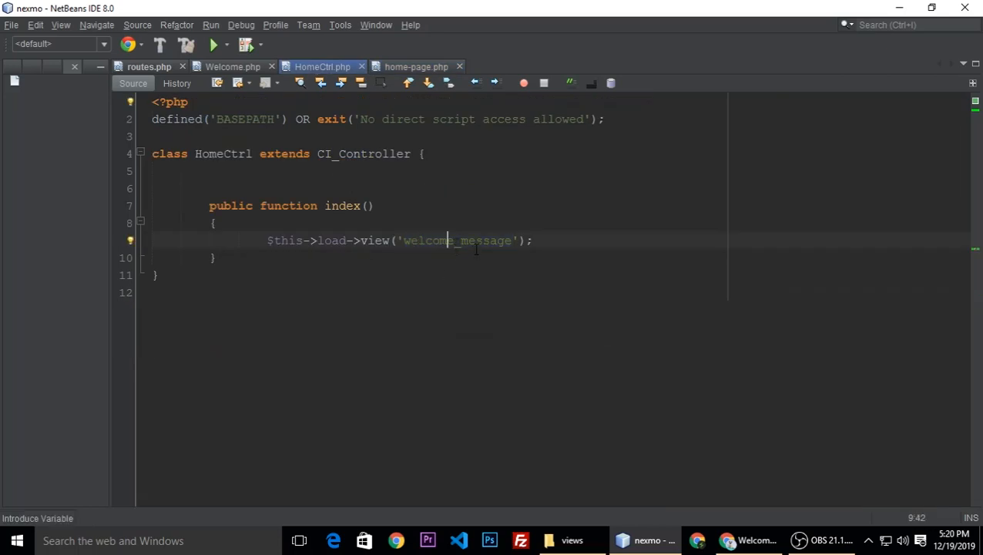
Step: Change HomeCtrl's index to load view('home-page') instead of welcome_message, without the .php extension
double_click(456, 240)
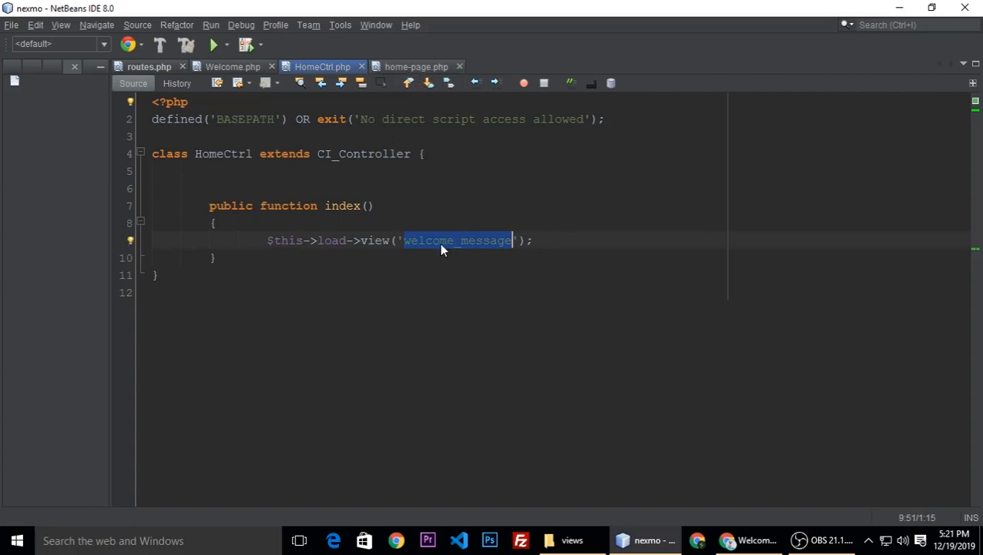
text(home-page)
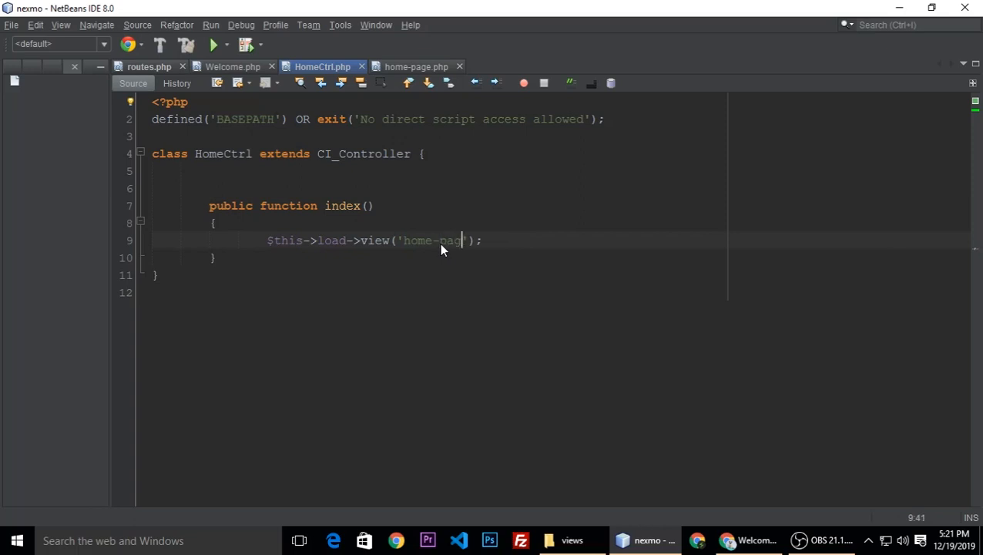
text(e.)
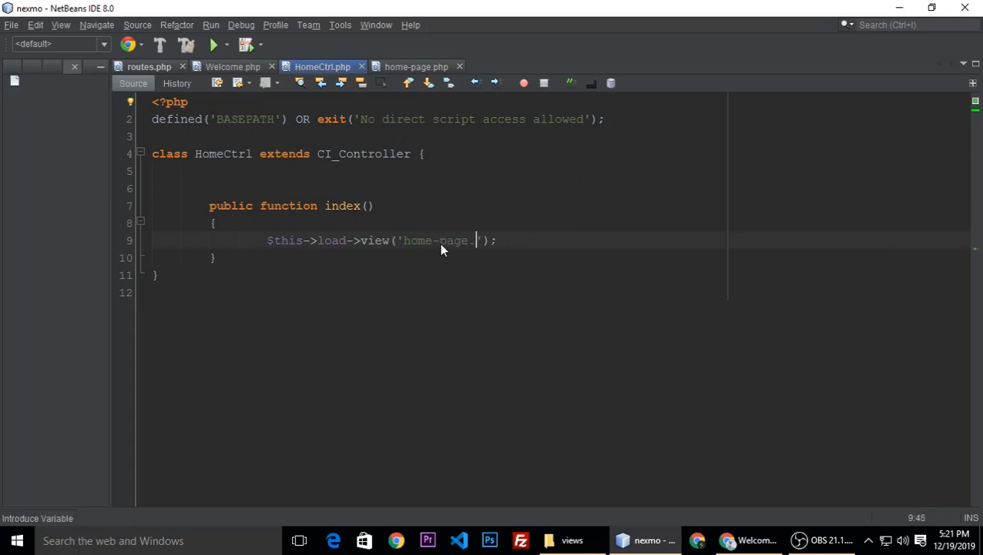
text(php)
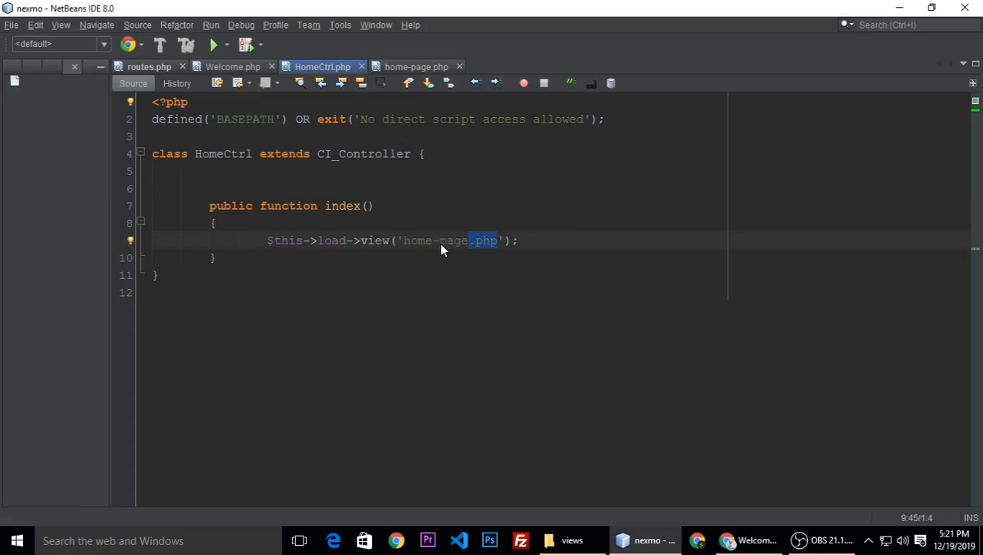
key(Delete)
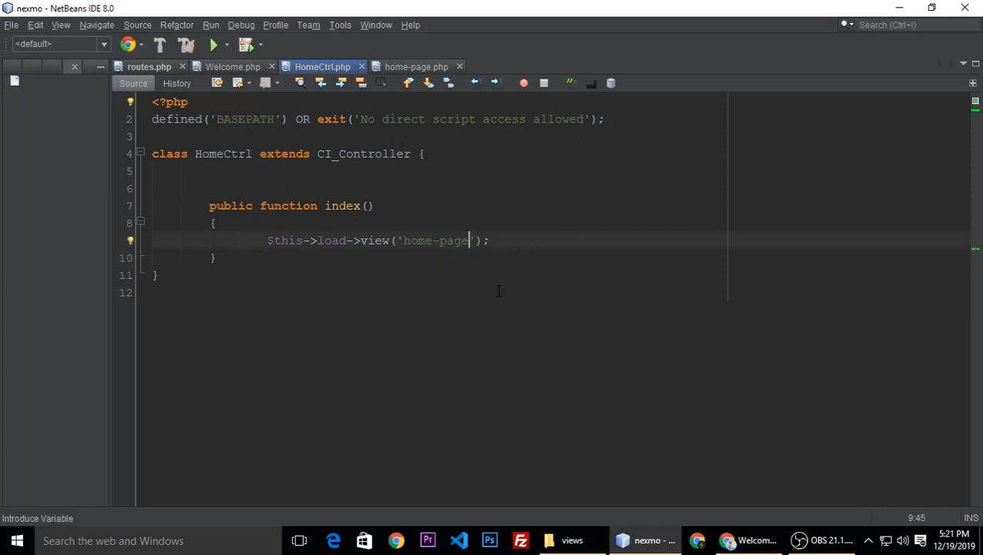
mouse_move(473, 279)
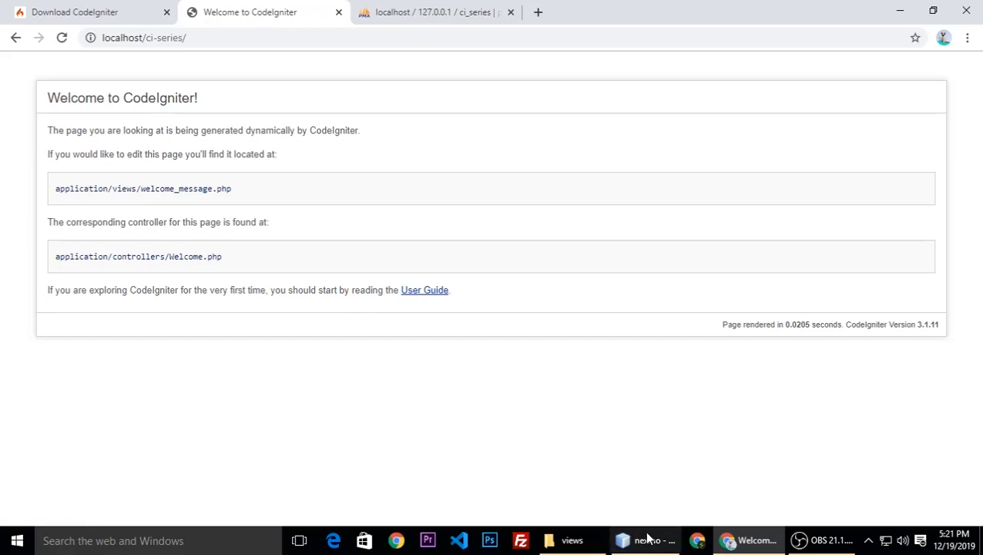
Step: Confirm routes.php default_controller is HomeCtrl, then reload localhost/ci-series showing only the heading
click(644, 539)
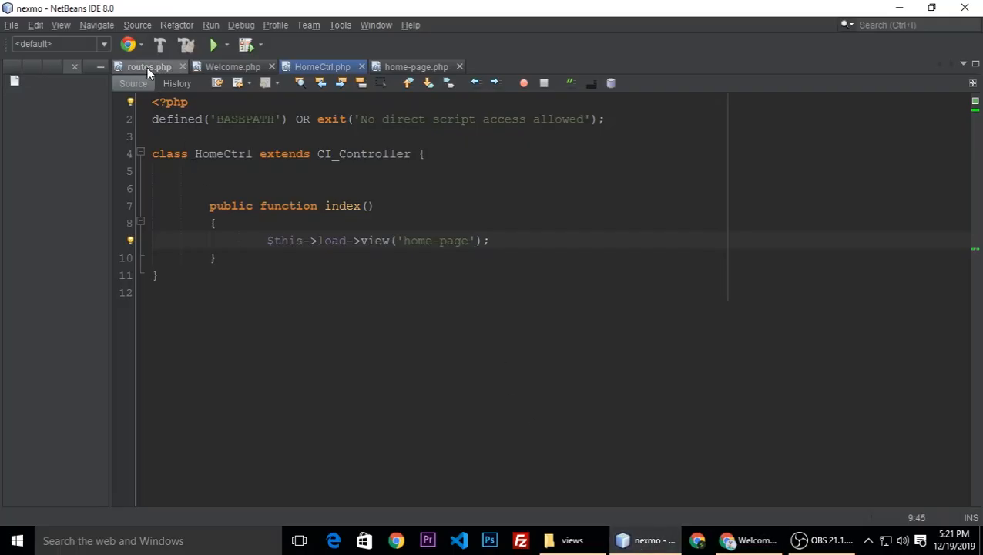
click(147, 66)
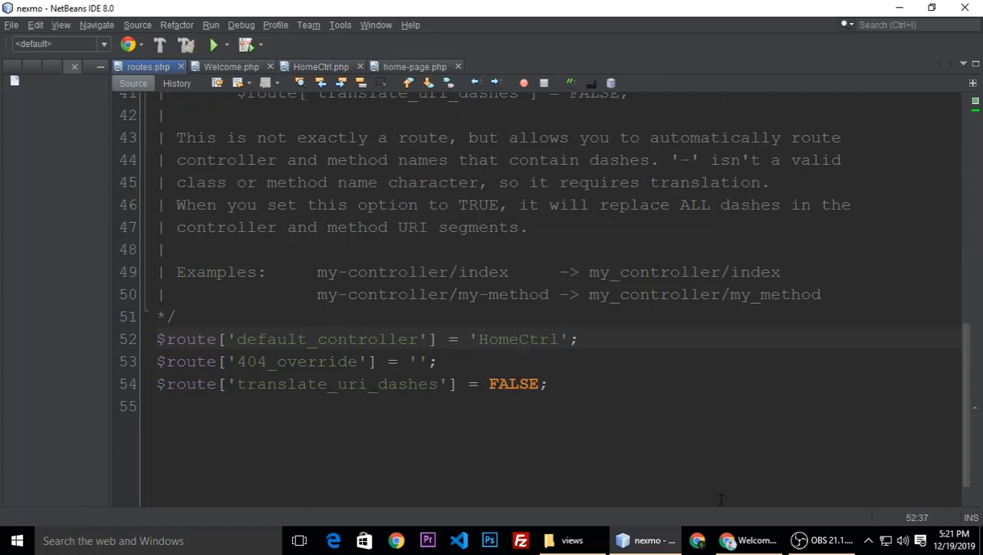
click(737, 539)
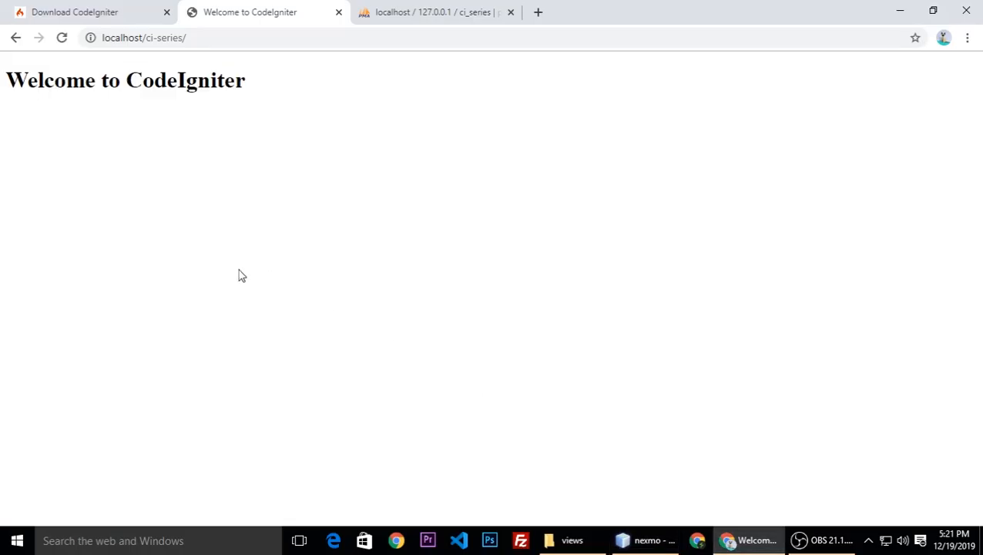
mouse_move(423, 262)
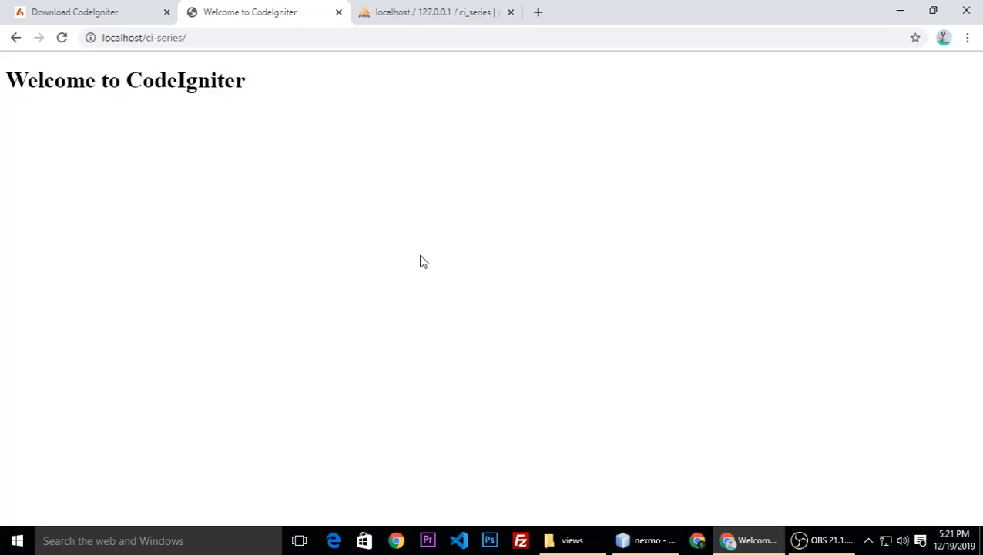
mouse_move(570, 363)
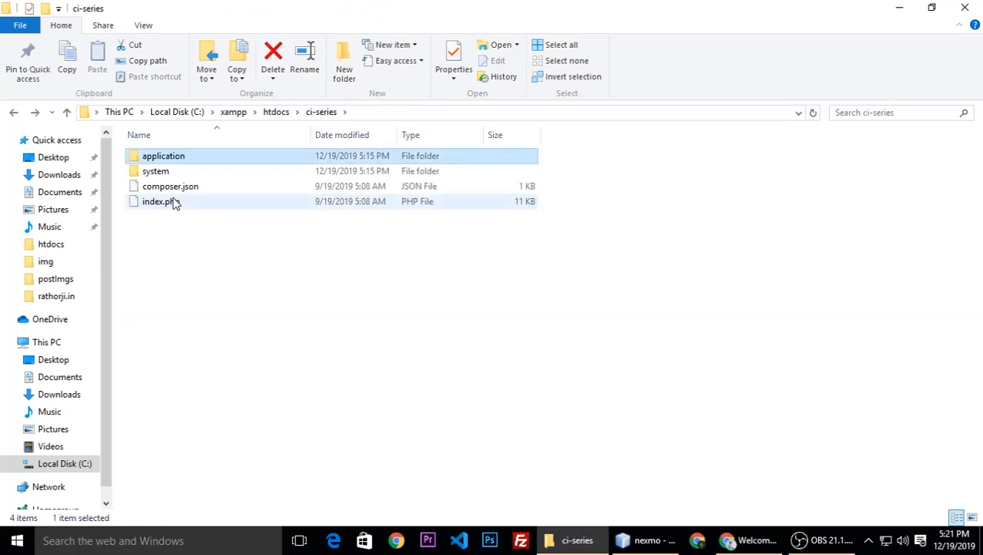
Step: Navigate into application > controllers and select HomeCtrl.php
click(164, 156)
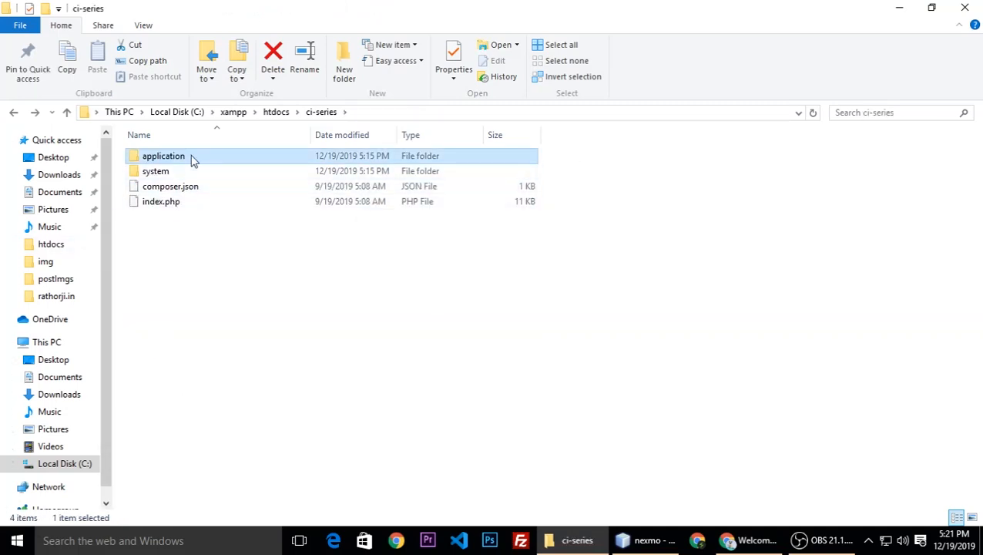
double_click(163, 156)
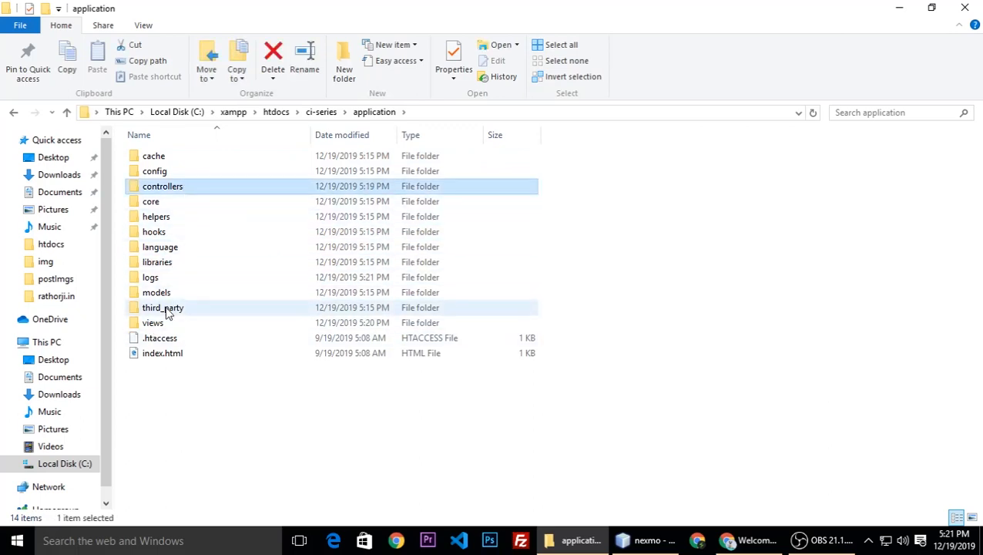
click(153, 322)
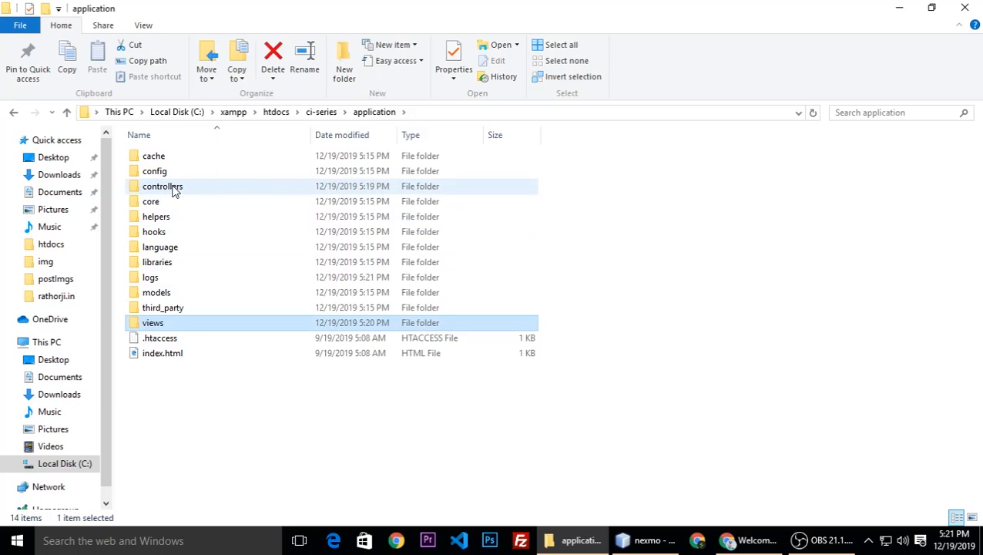
double_click(160, 185)
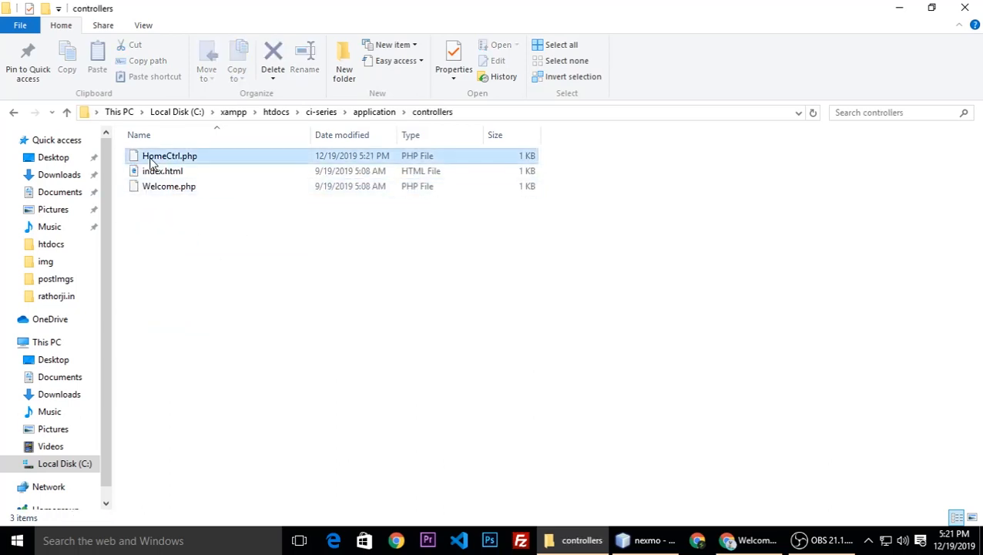
click(170, 155)
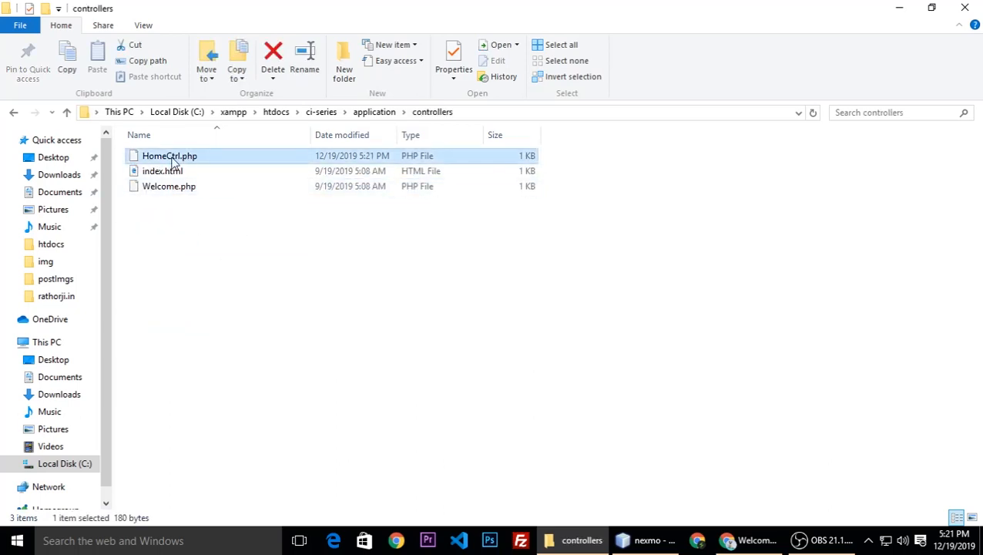
mouse_move(317, 245)
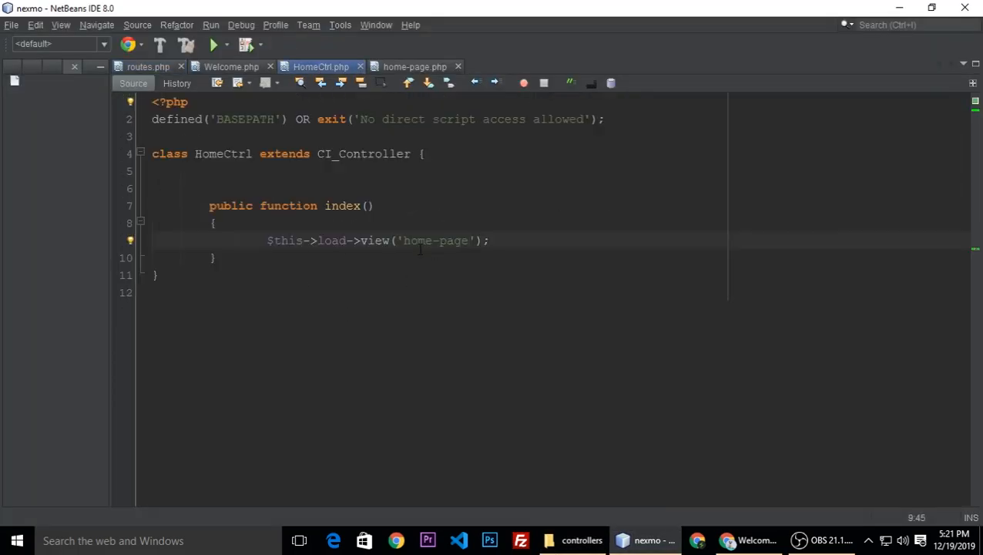
double_click(431, 240)
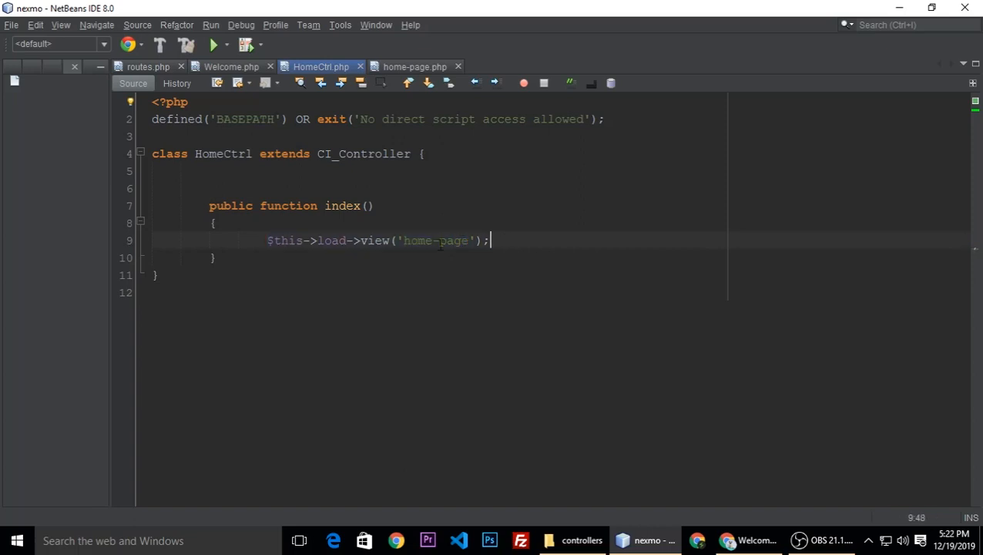
double_click(434, 240)
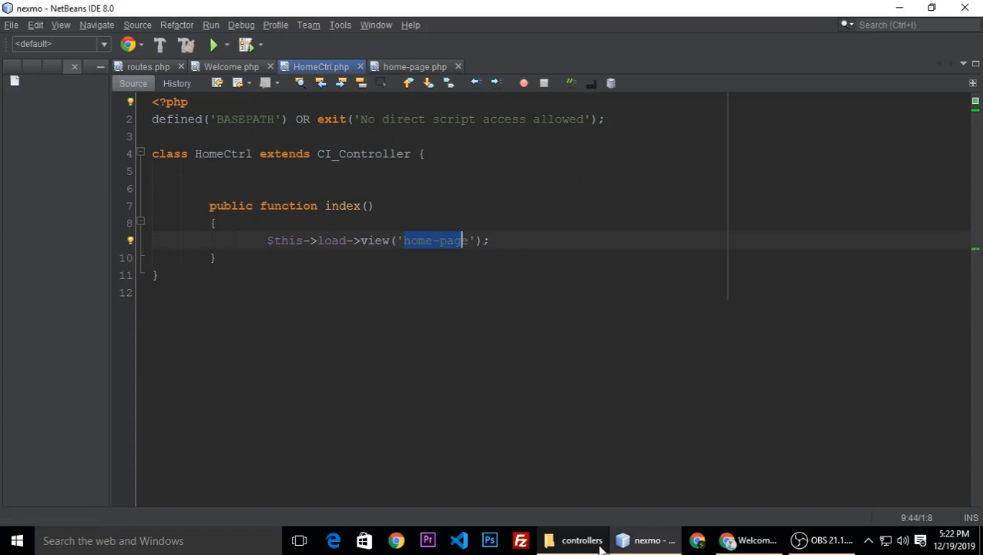
triple_click(377, 240)
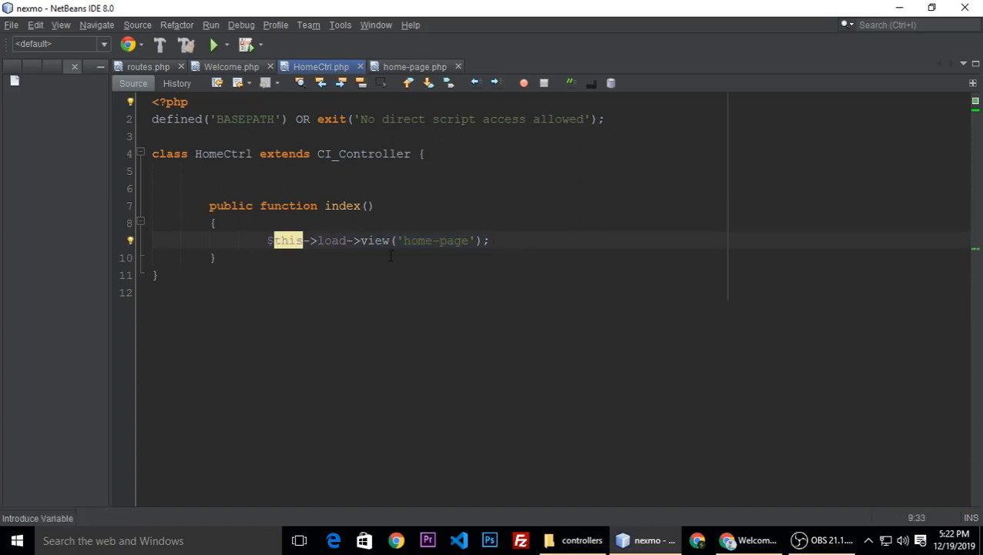
double_click(434, 241)
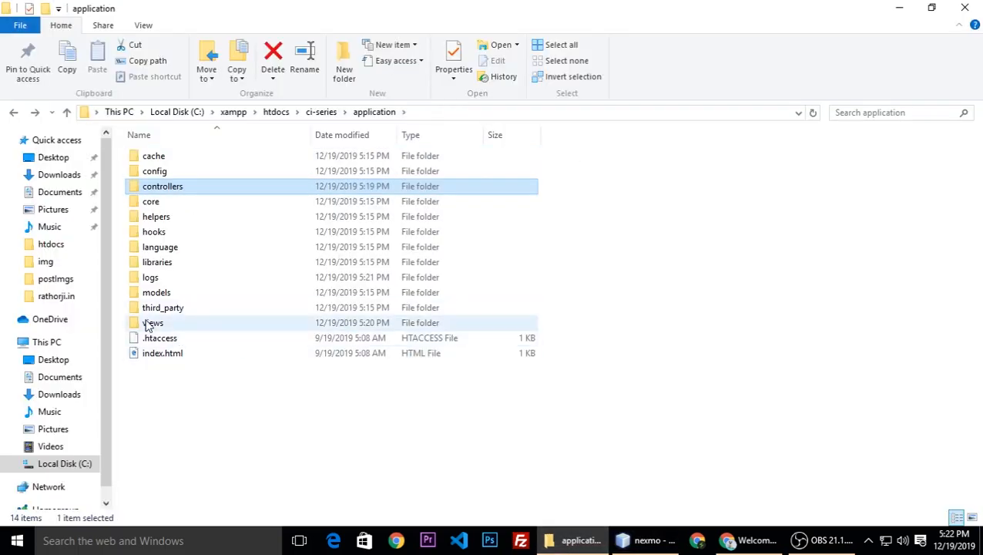
Step: In views, cut home-page.php and create a new folder named site
click(650, 539)
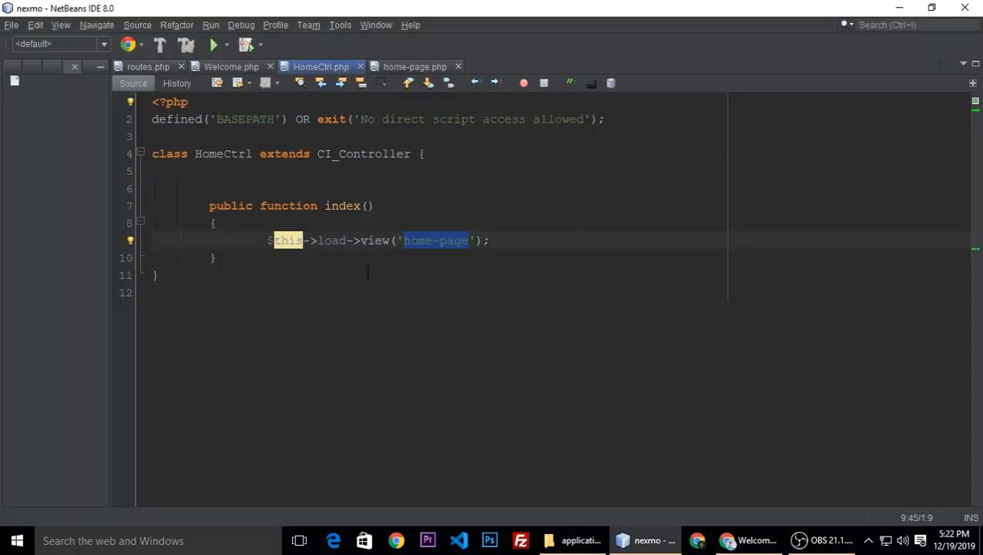
click(576, 539)
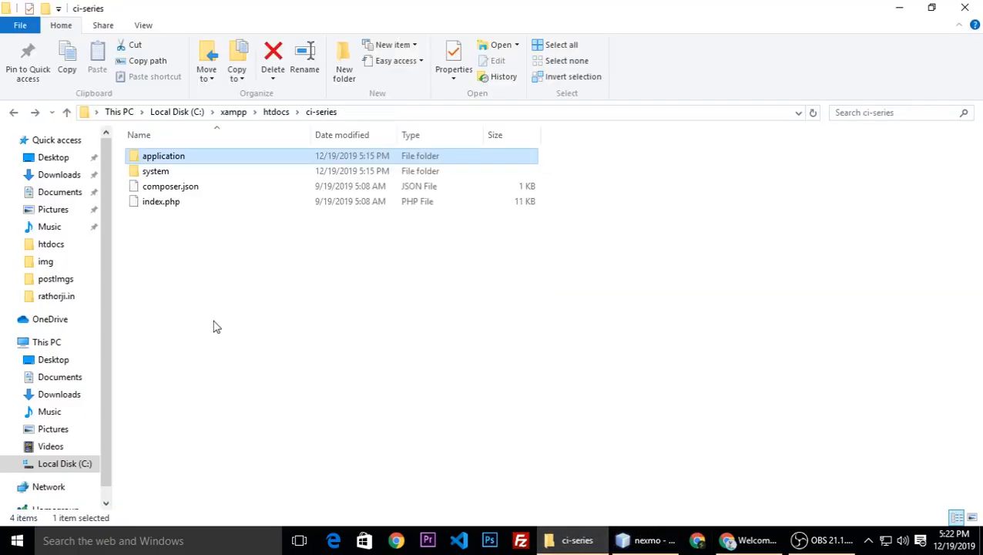
double_click(164, 156)
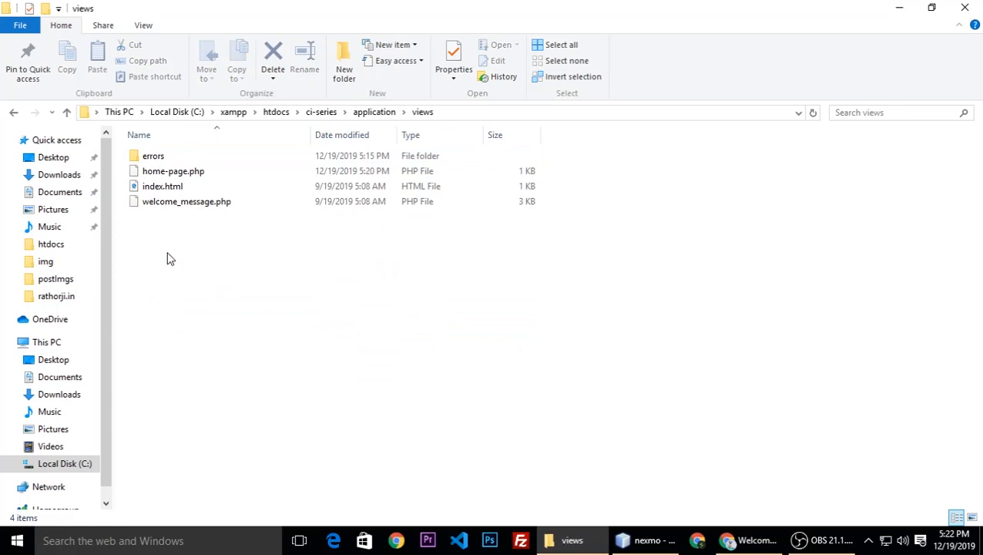
click(172, 169)
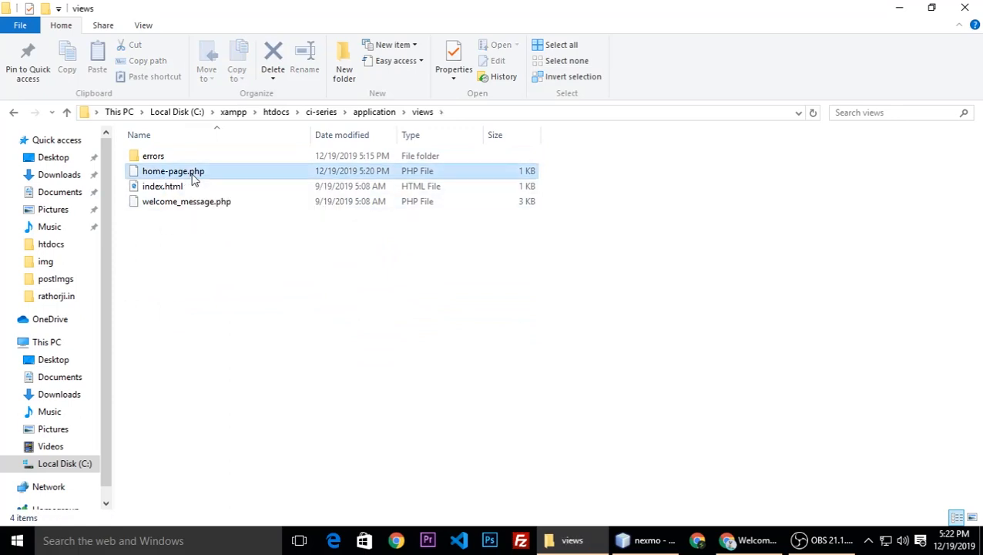
click(173, 170)
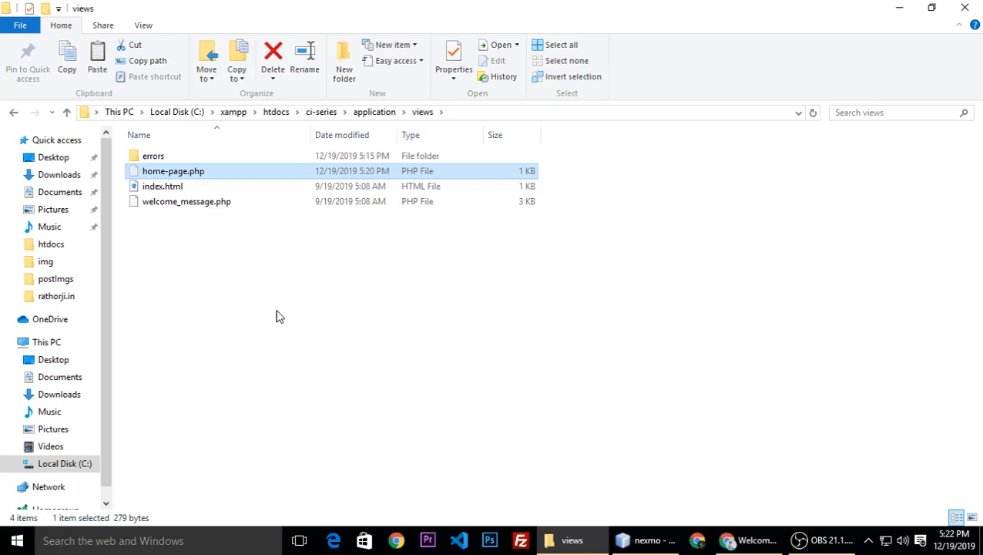
click(342, 55)
text(site)
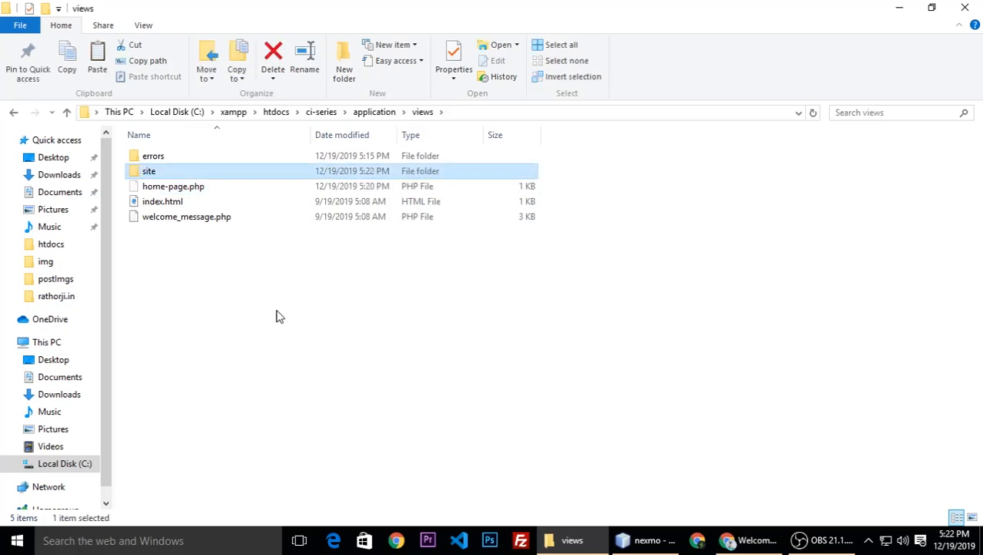
Step: Paste home-page.php into the new site folder and return to NetBeans
click(172, 185)
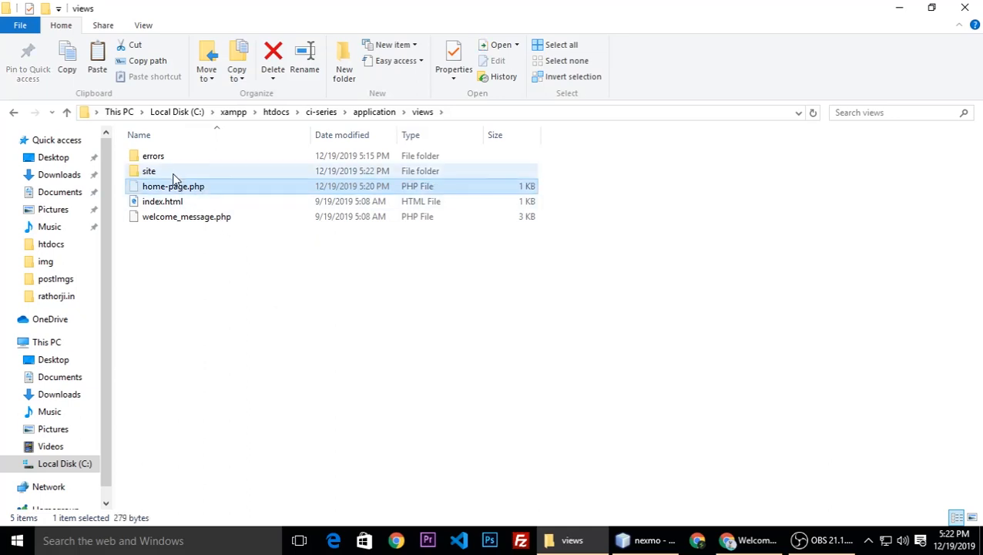
double_click(149, 170)
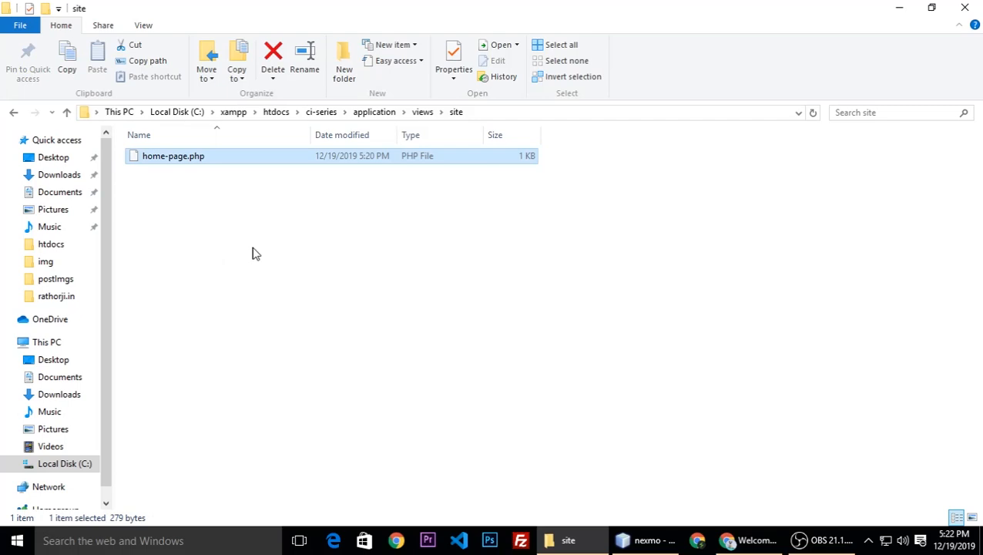
click(648, 540)
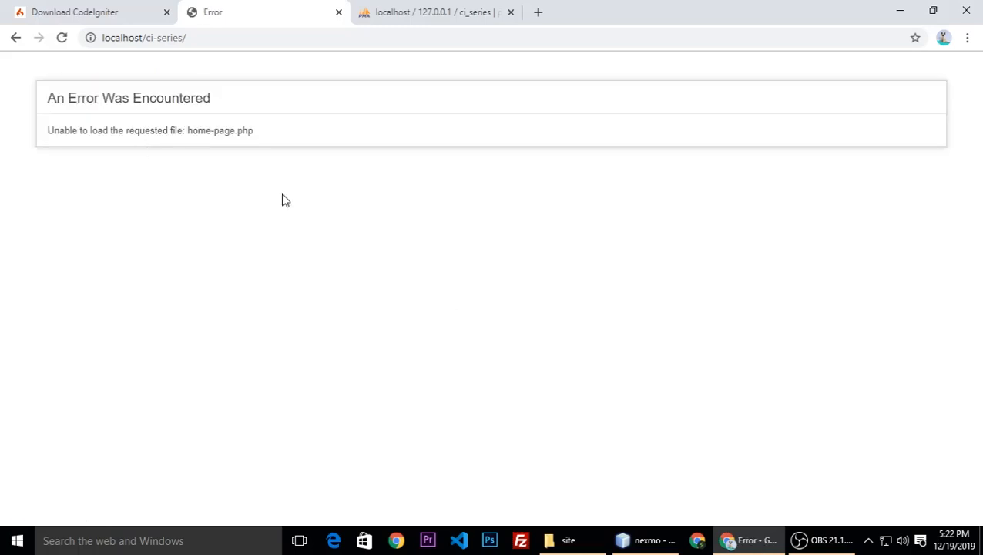
Step: Prefix the HomeCtrl view call with the 'site' folder so home-page loads again
click(651, 540)
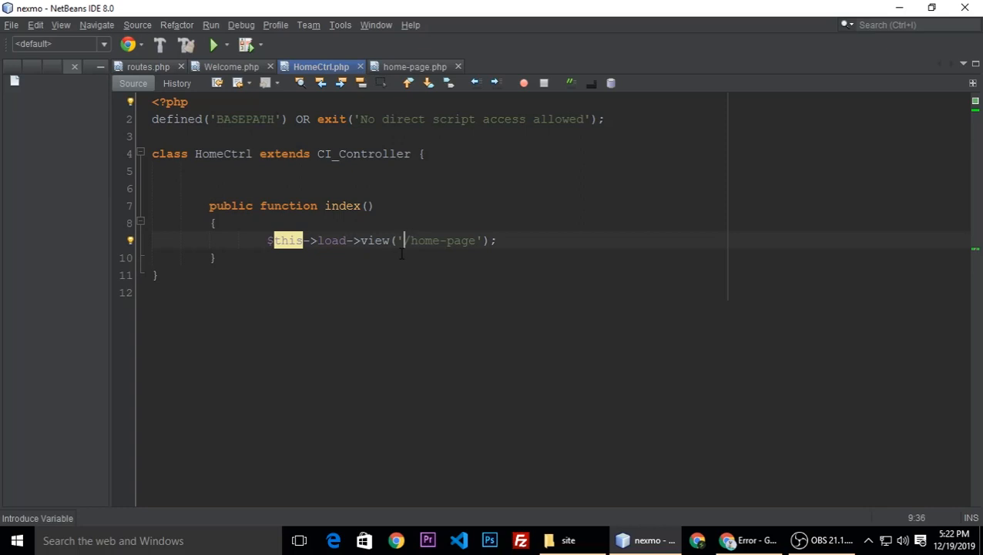
text(site)
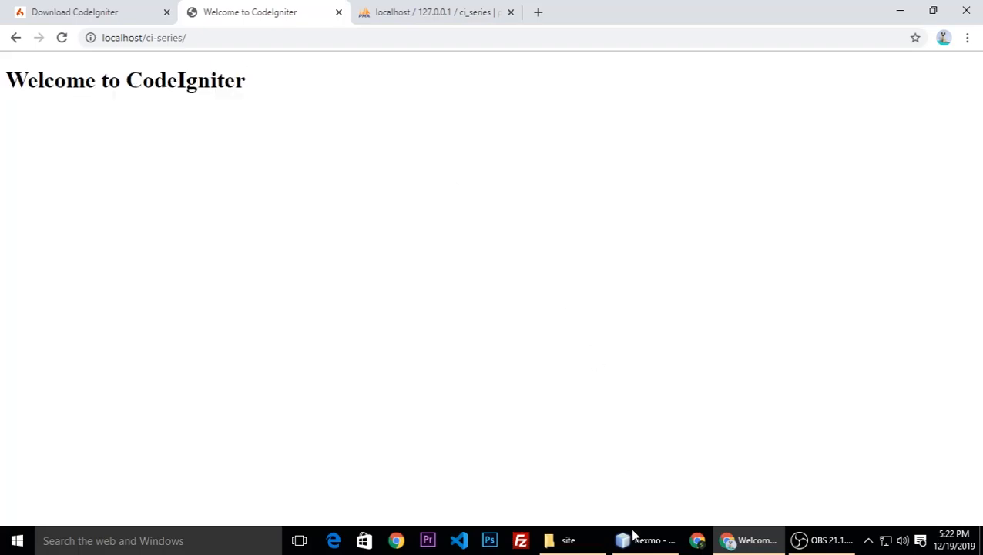
Step: Return to NetBeans and show the relocated views/site/home-page.php in the editor
click(646, 540)
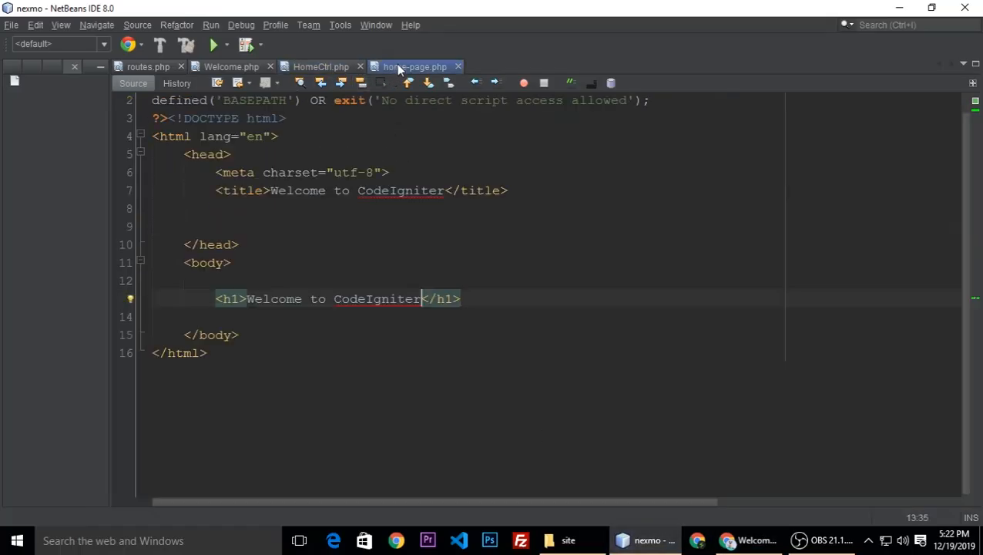
click(320, 66)
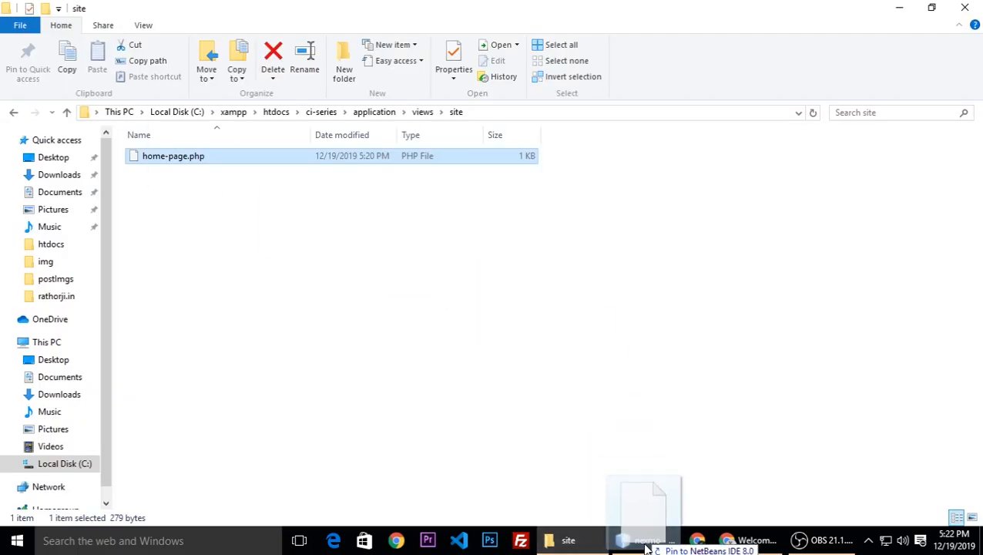
click(644, 540)
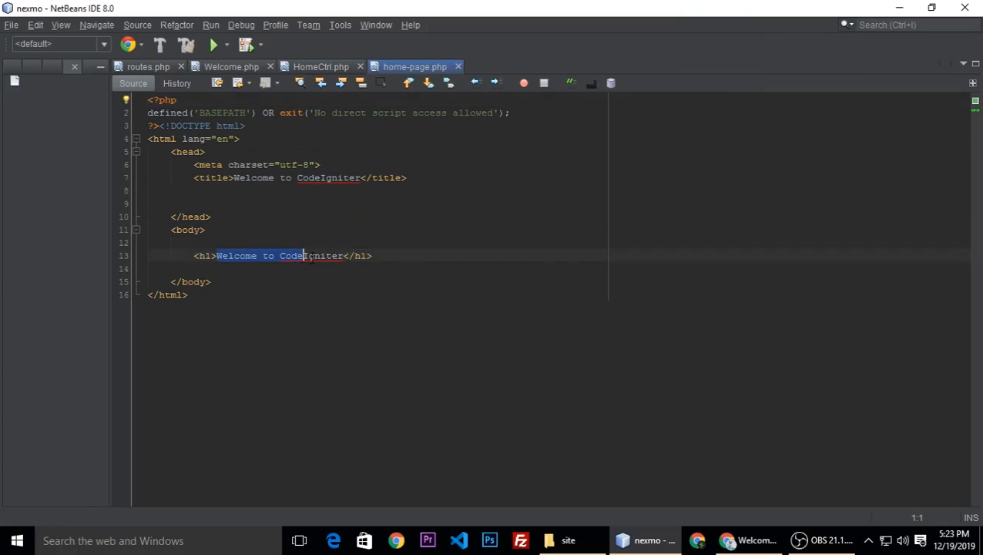
Step: Replace the h1 heading text with 'HTML' and save home-page.php
text(HTML</h1>)
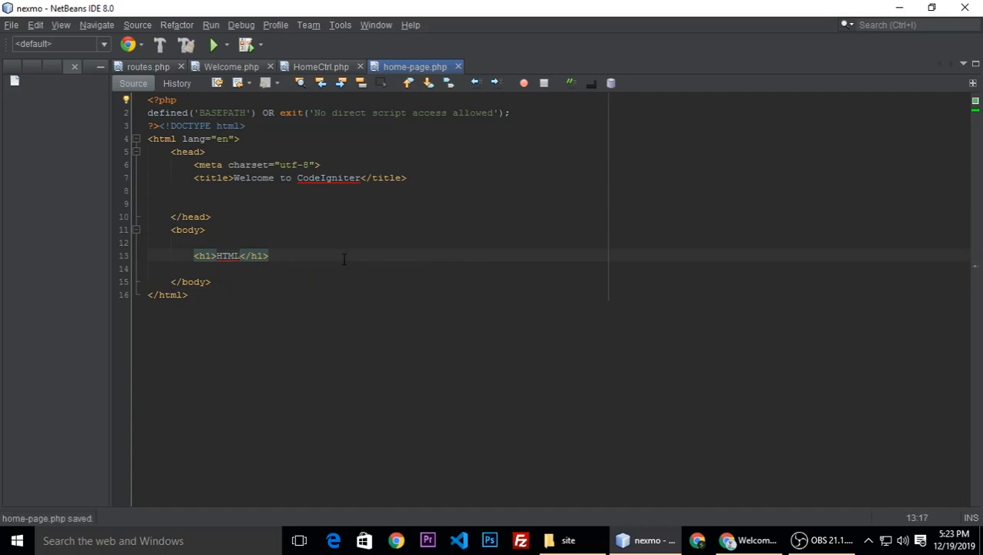
click(241, 256)
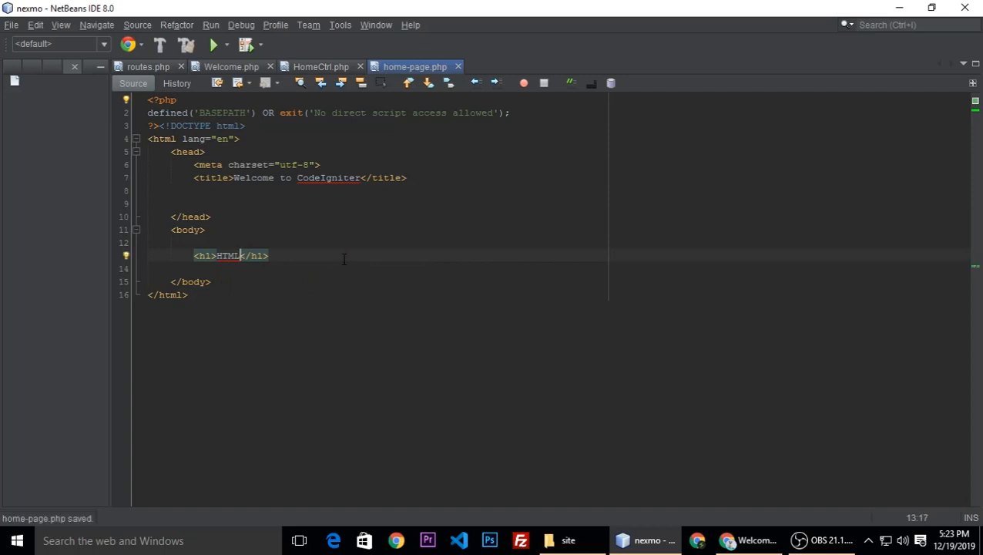
mouse_move(697, 481)
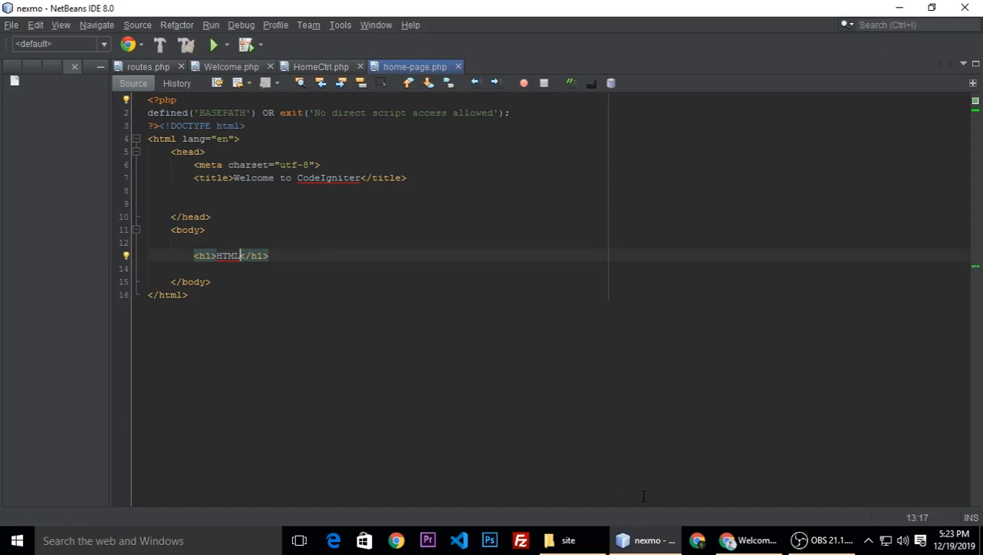
mouse_move(595, 484)
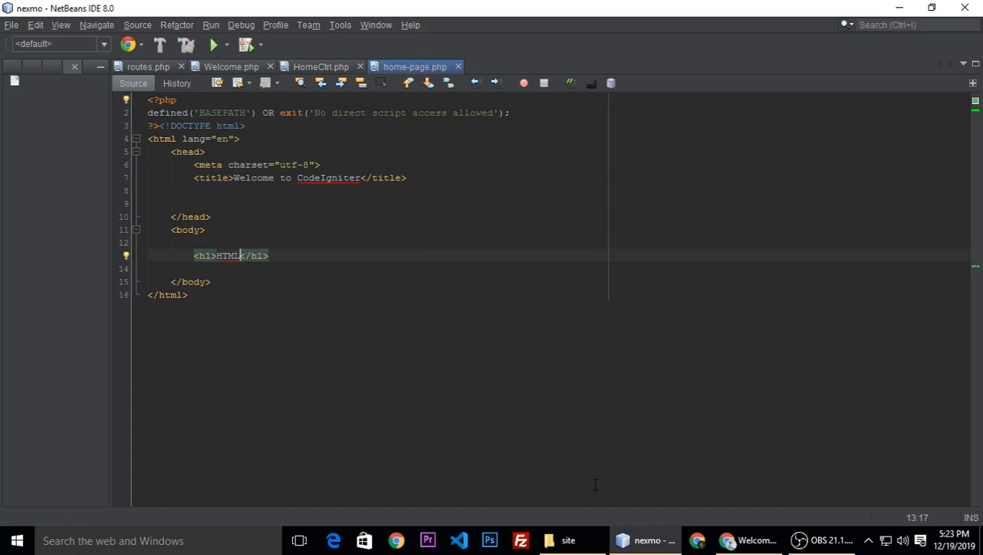
mouse_move(481, 450)
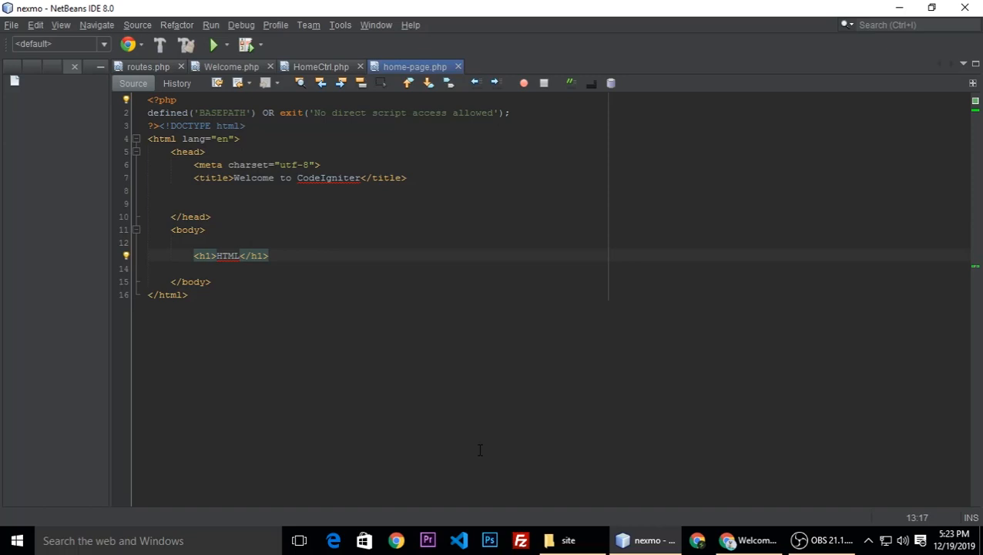